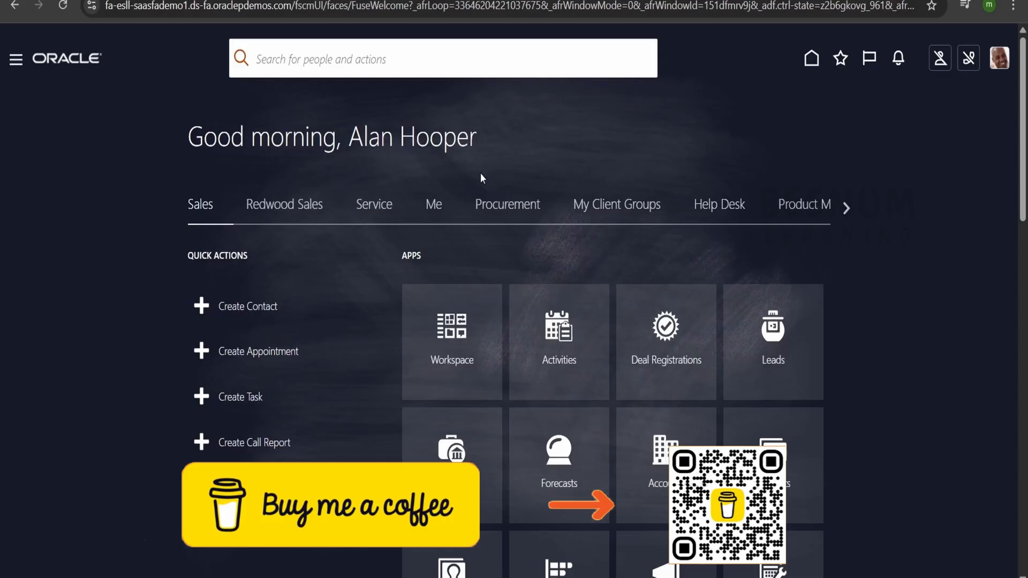
- Switch the home page to the Me tab to show the Add Absence quick action
{"action": "left_click", "coordinate": [433, 204]}
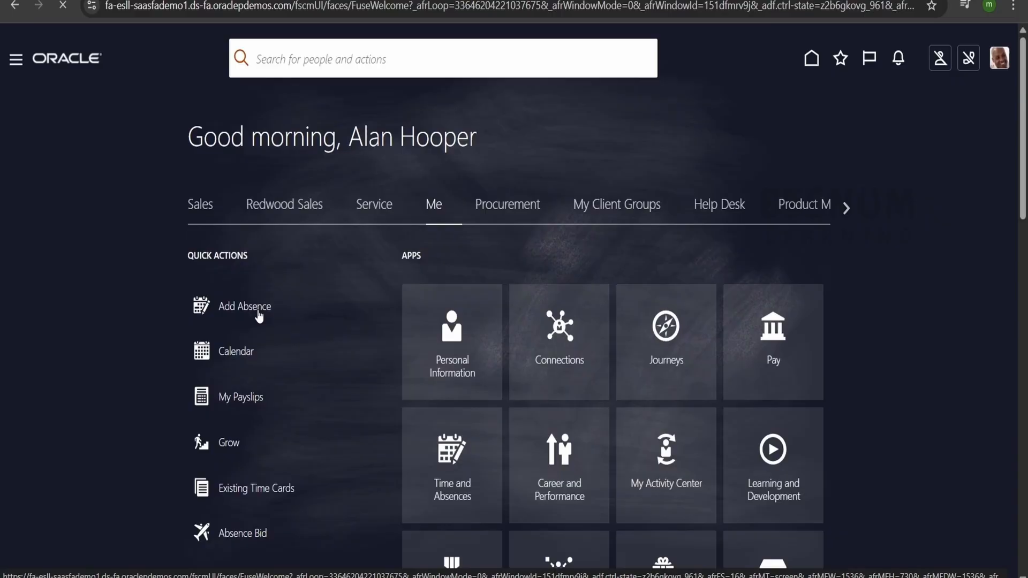
- Open Add Absence without a journey and choose Authorized Leave as the absence type
{"action": "left_click", "coordinate": [245, 306]}
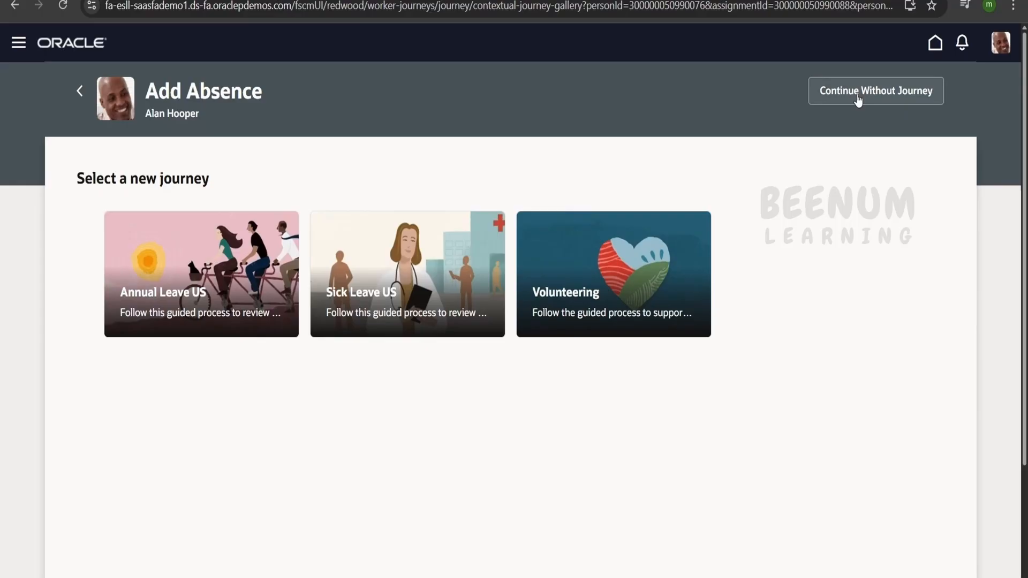
{"action": "left_click", "coordinate": [876, 91]}
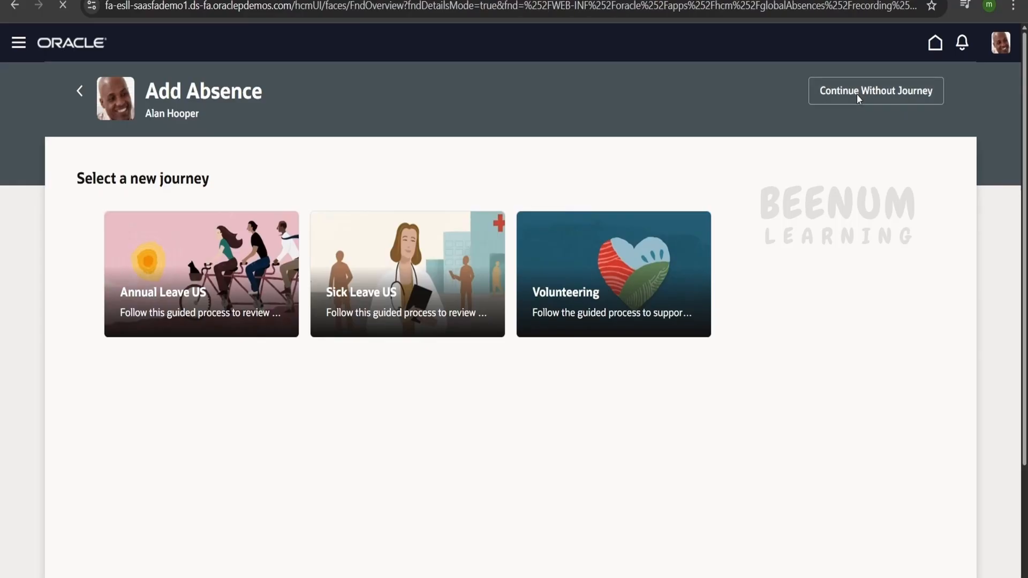
{"action": "left_click", "coordinate": [874, 90]}
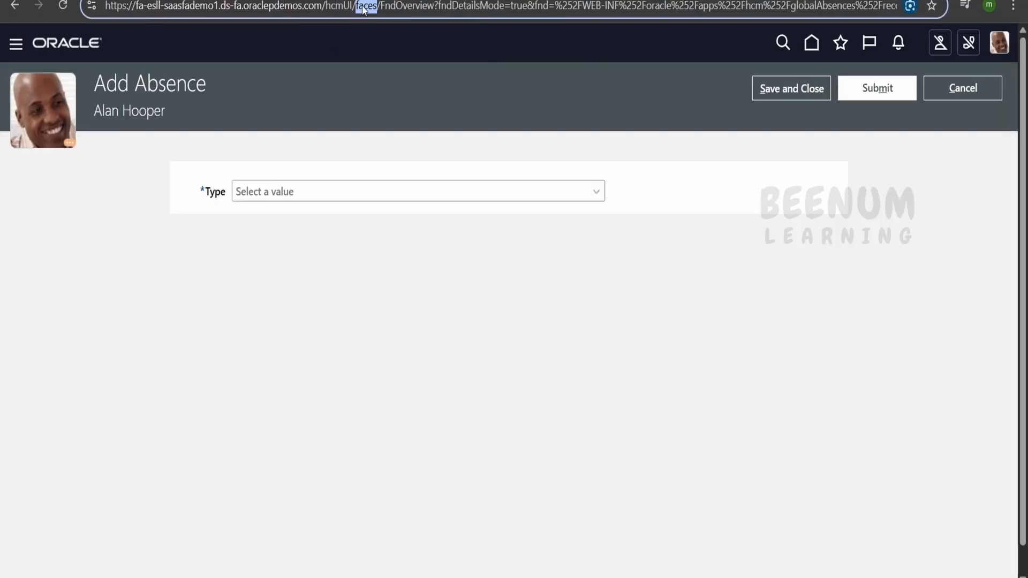
{"action": "left_click", "coordinate": [406, 192]}
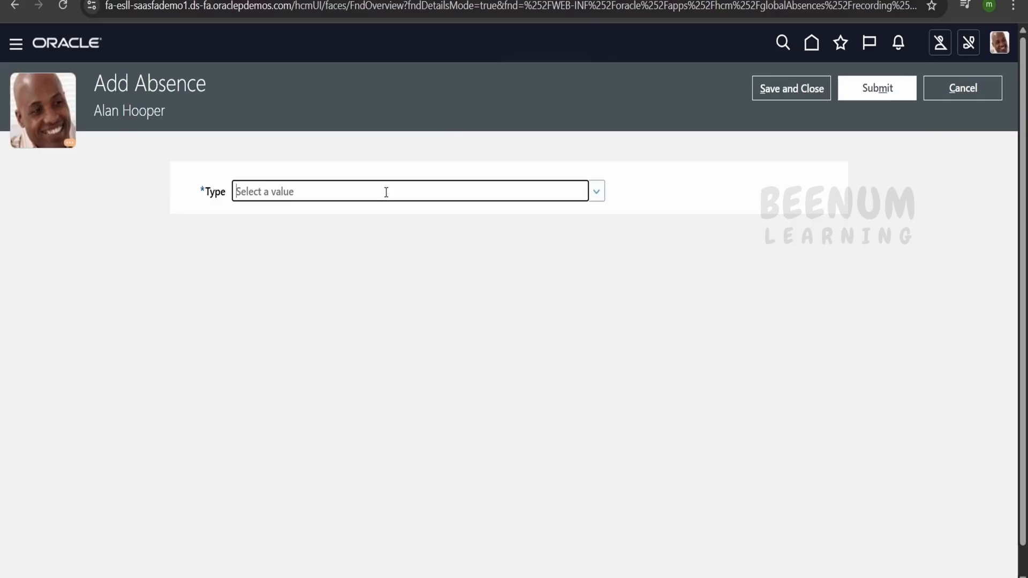
{"action": "left_click", "coordinate": [596, 191]}
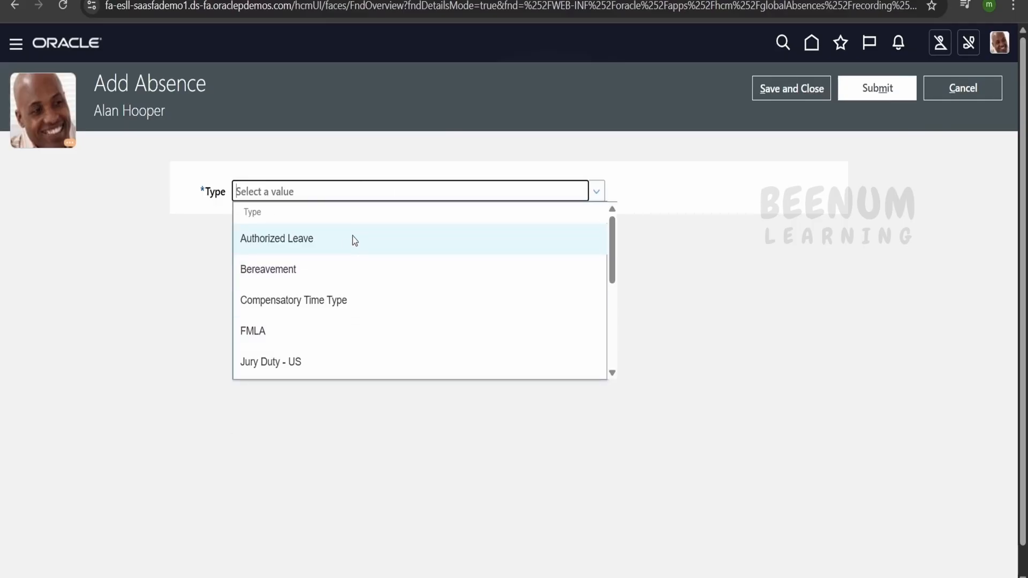
{"action": "left_click", "coordinate": [276, 237]}
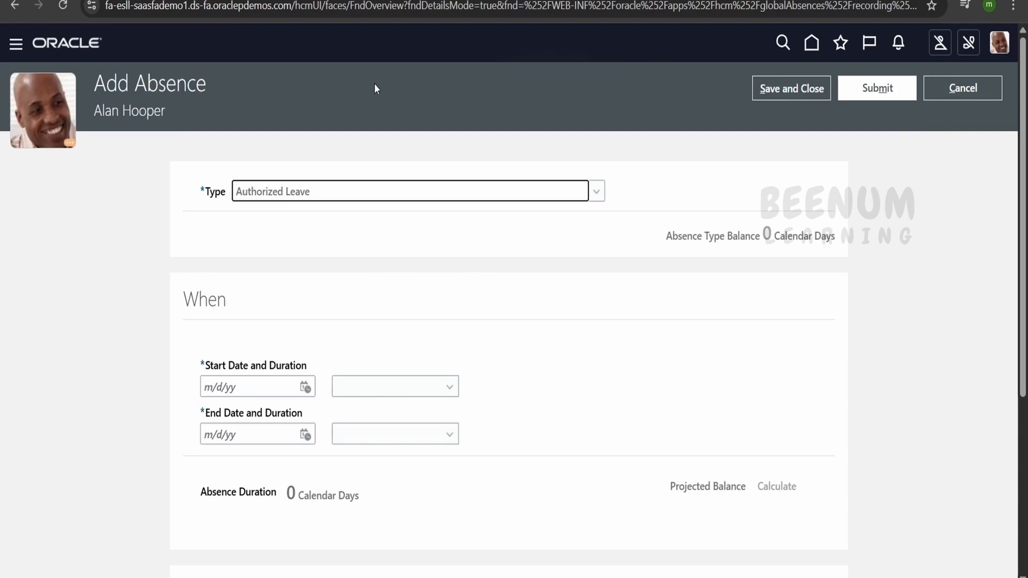
{"action": "mouse_move", "coordinate": [403, 160]}
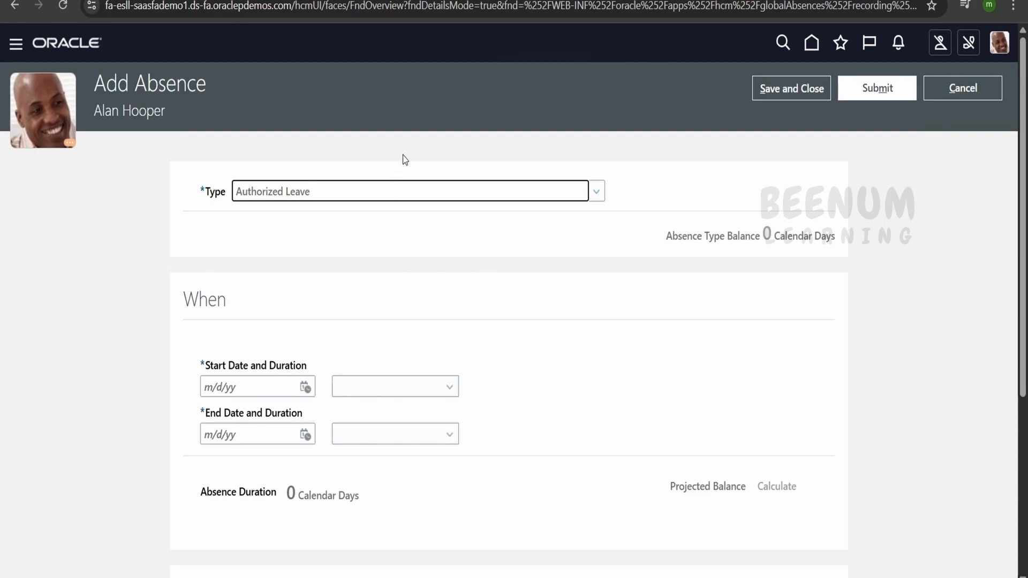
{"action": "mouse_move", "coordinate": [362, 140]}
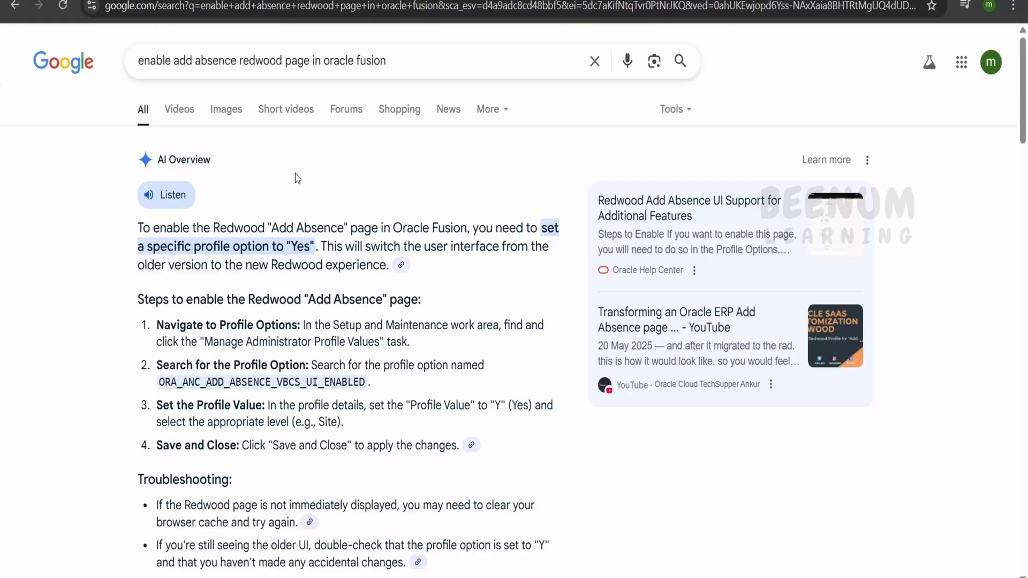
- From Google's AI Overview, copy the profile option name ORA_ANC_ADD_ABSENCE_VBCS_UI_ENABLED
{"action": "triple_click", "coordinate": [260, 61]}
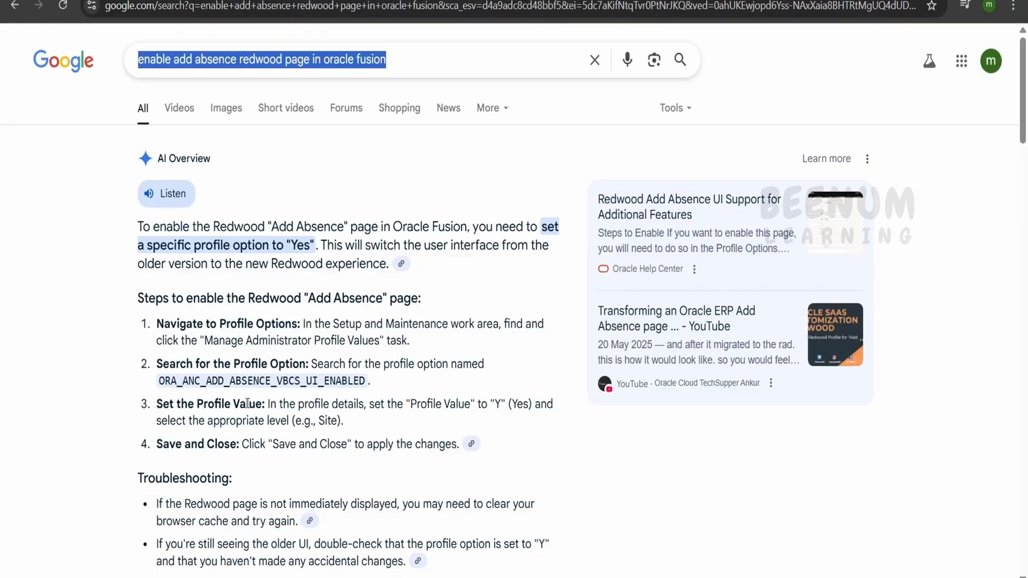
{"action": "scroll", "scroll_direction": "down", "scroll_amount": 3}
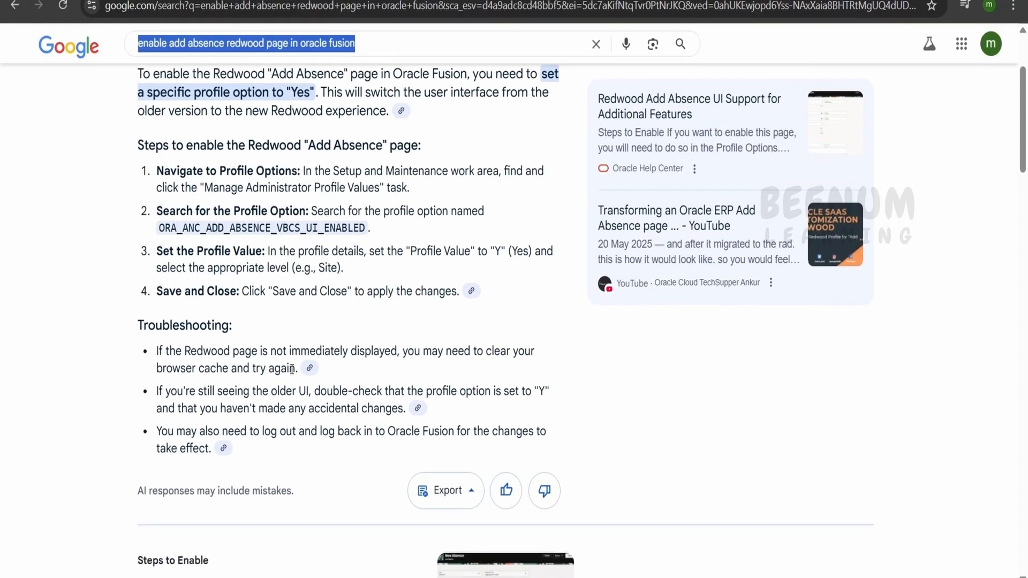
{"action": "double_click", "coordinate": [262, 305]}
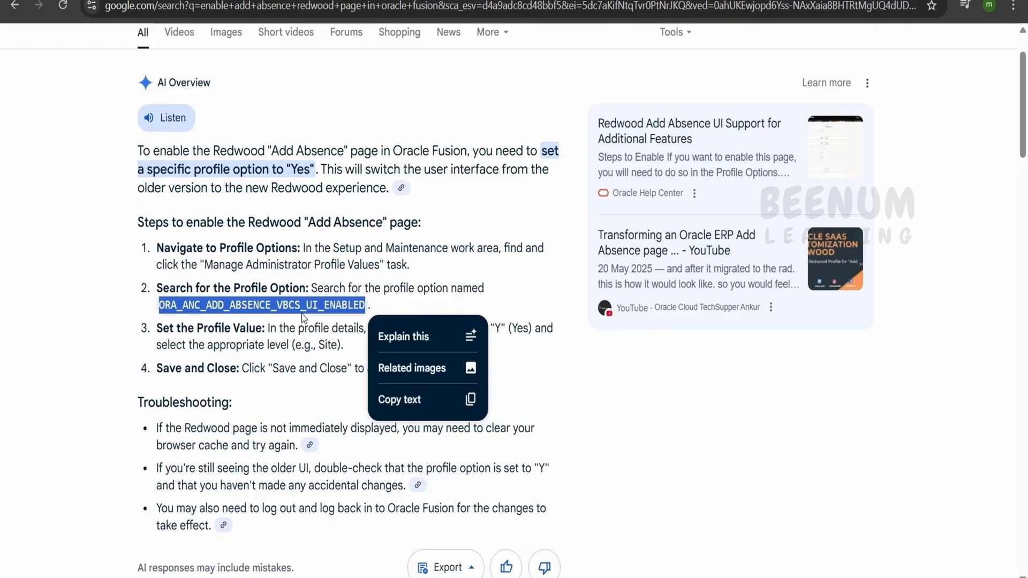
{"action": "mouse_move", "coordinate": [321, 260]}
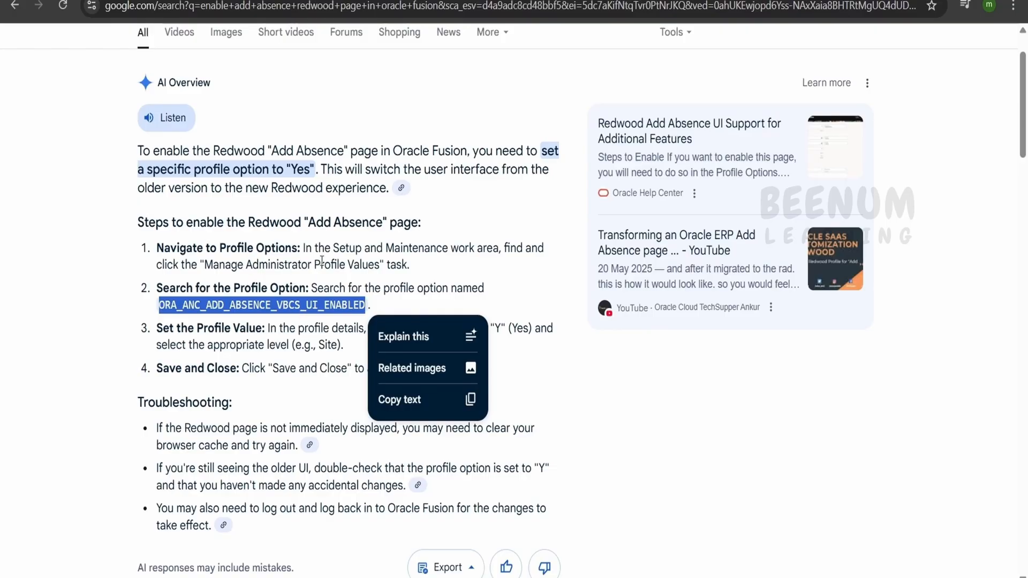
{"action": "left_click", "coordinate": [180, 321]}
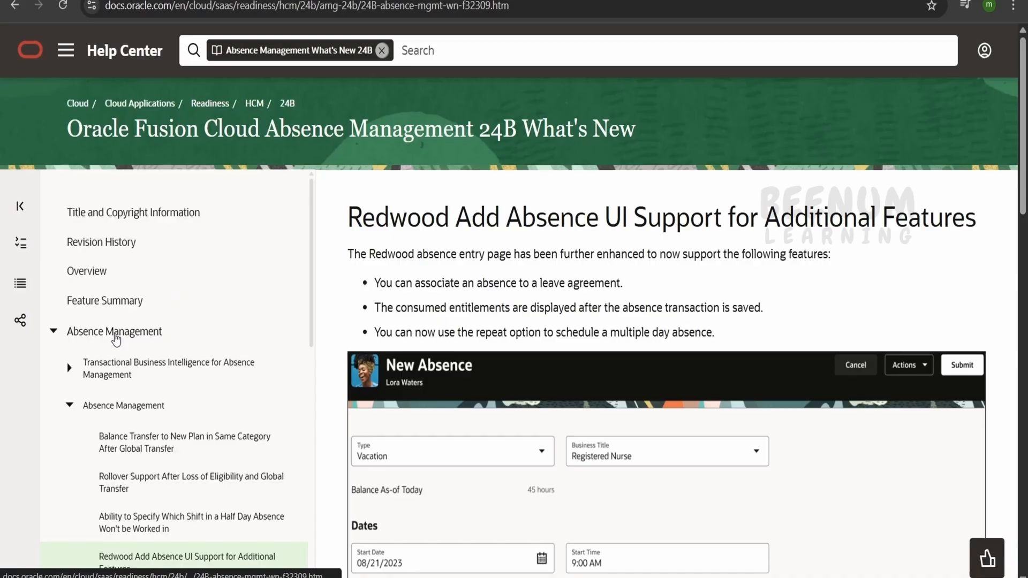
- Scroll the 24B What's New article down to the Redwood Add Absence Steps to Enable
{"action": "scroll", "scroll_direction": "down", "scroll_amount": 3}
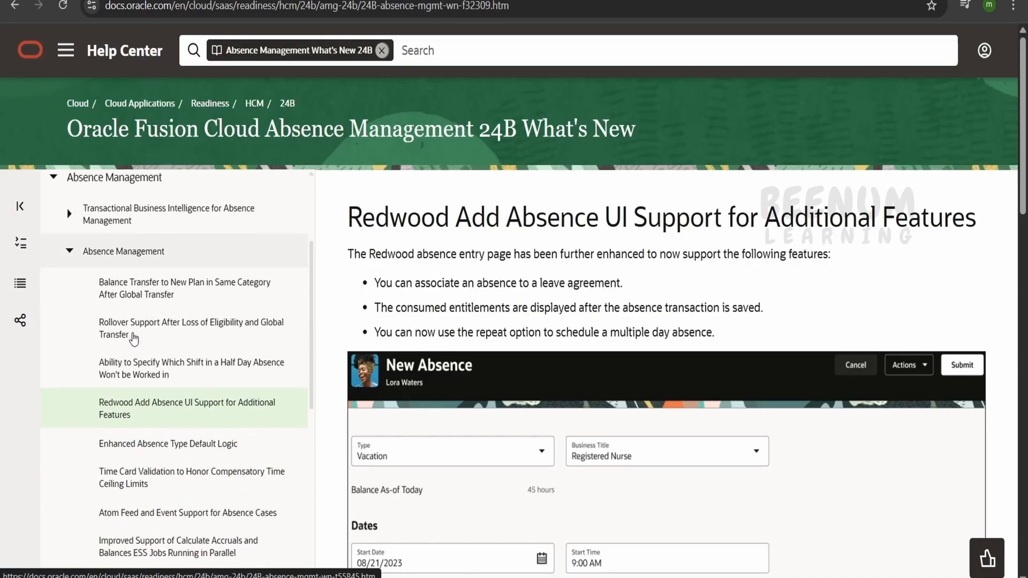
{"action": "mouse_move", "coordinate": [129, 415]}
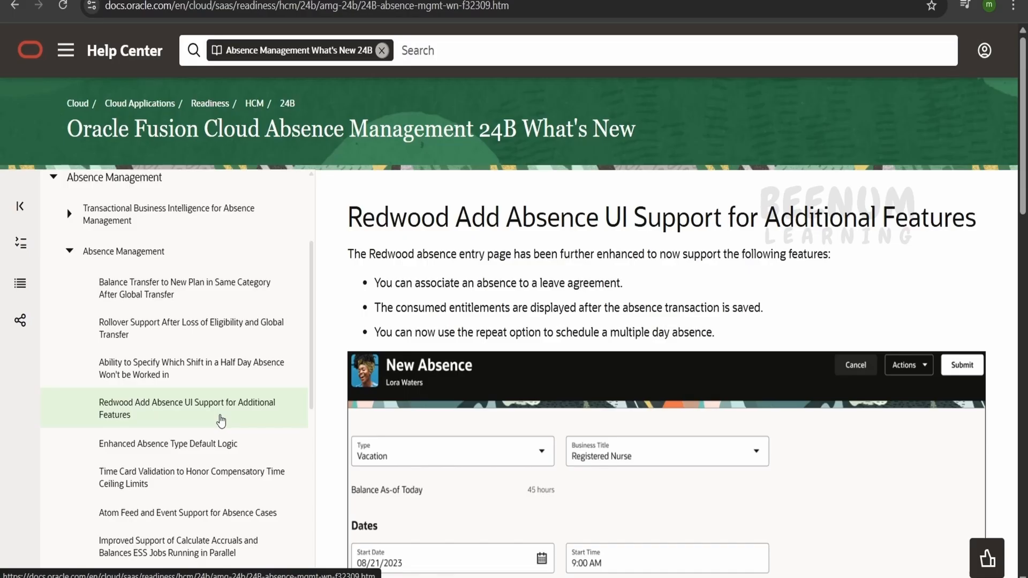
{"action": "scroll", "scroll_direction": "down", "scroll_amount": 3}
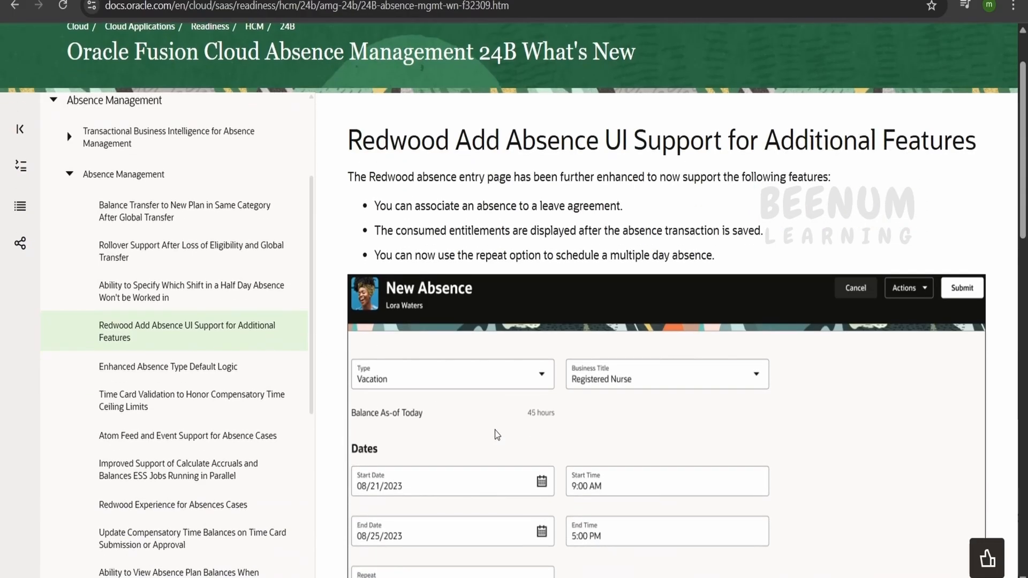
{"action": "scroll", "scroll_direction": "down", "scroll_amount": 3}
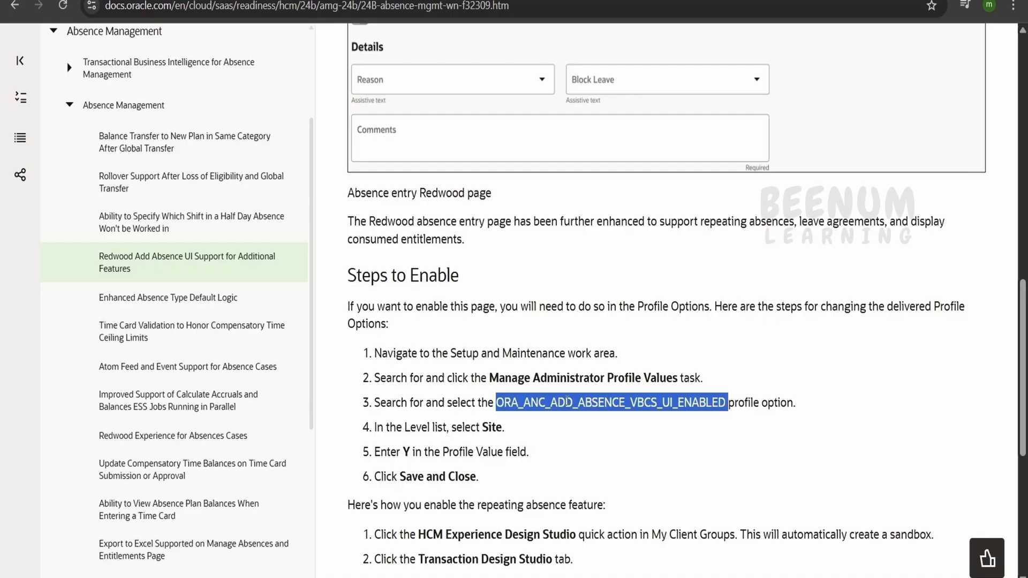
{"action": "mouse_move", "coordinate": [643, 432]}
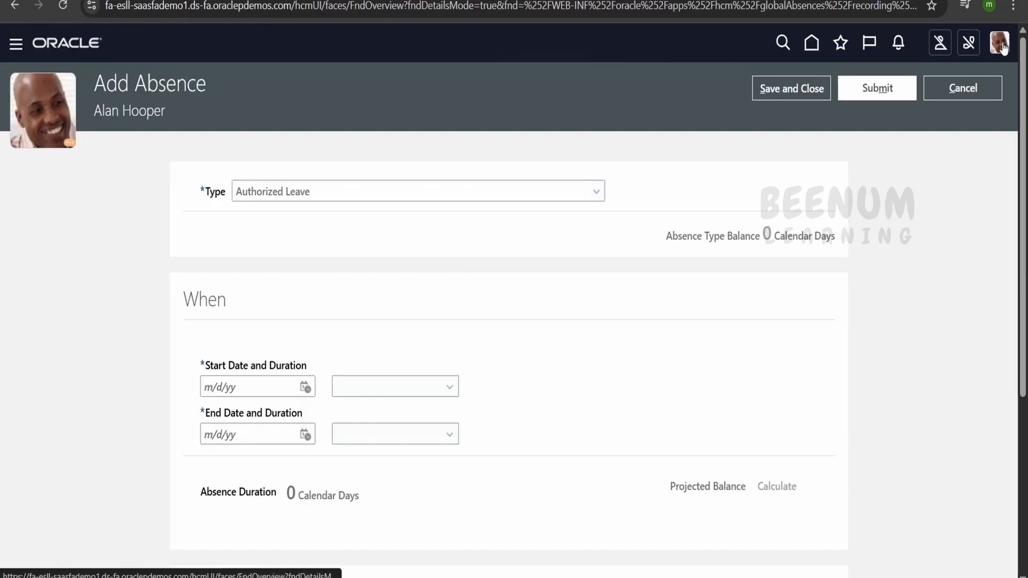
- Open the Manage Administrator Profile Values task from Setup and Maintenance search
{"action": "left_click", "coordinate": [999, 43]}
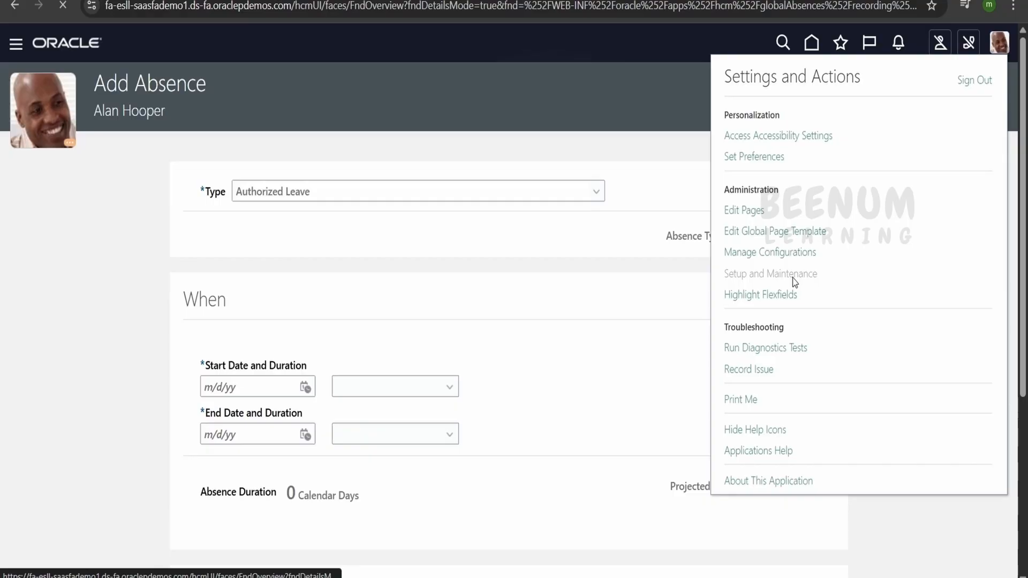
{"action": "left_click", "coordinate": [770, 273]}
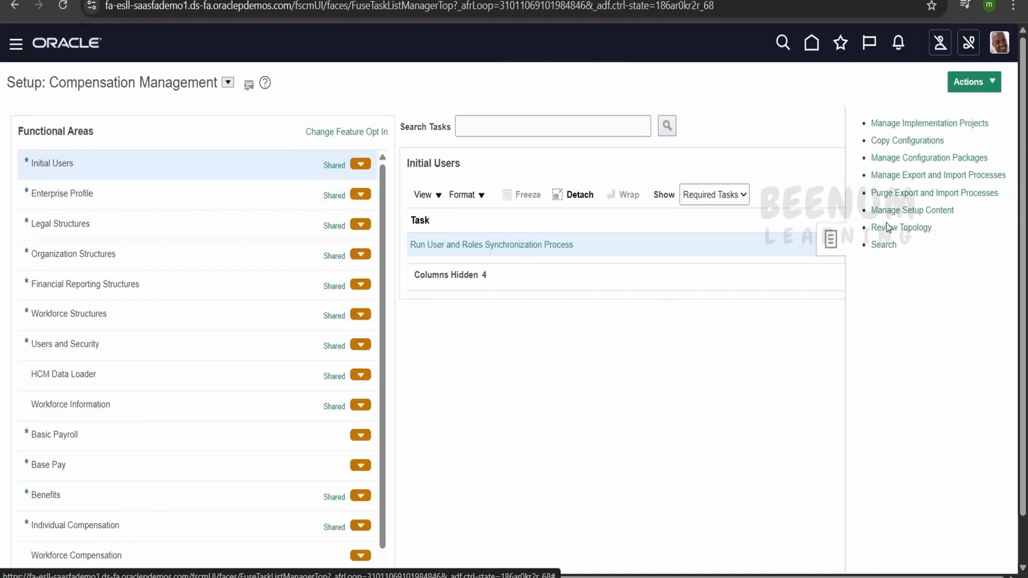
{"action": "left_click", "coordinate": [883, 245]}
{"action": "type", "text": "Manage Administrator Profile Values"}
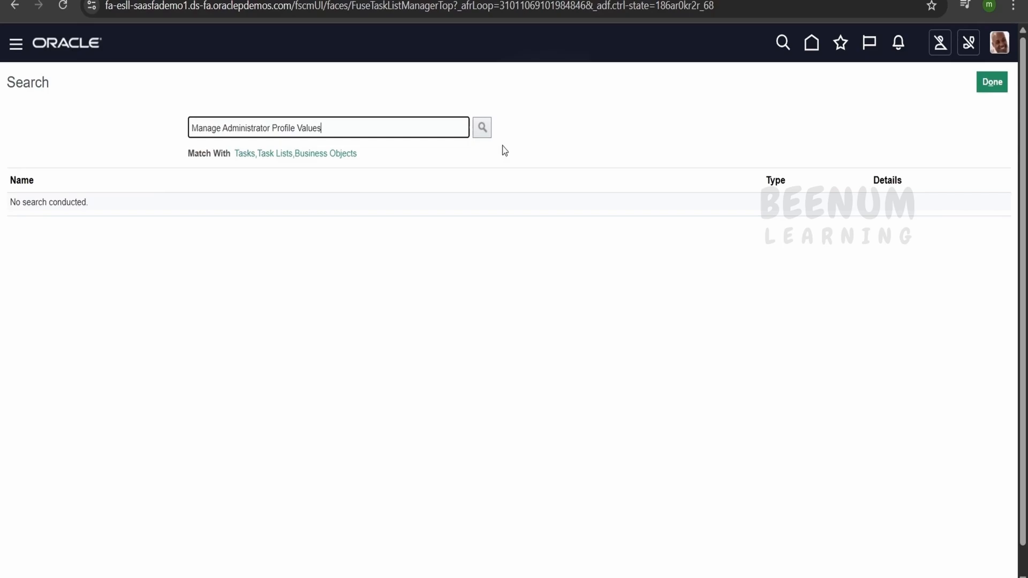
{"action": "left_click", "coordinate": [482, 127]}
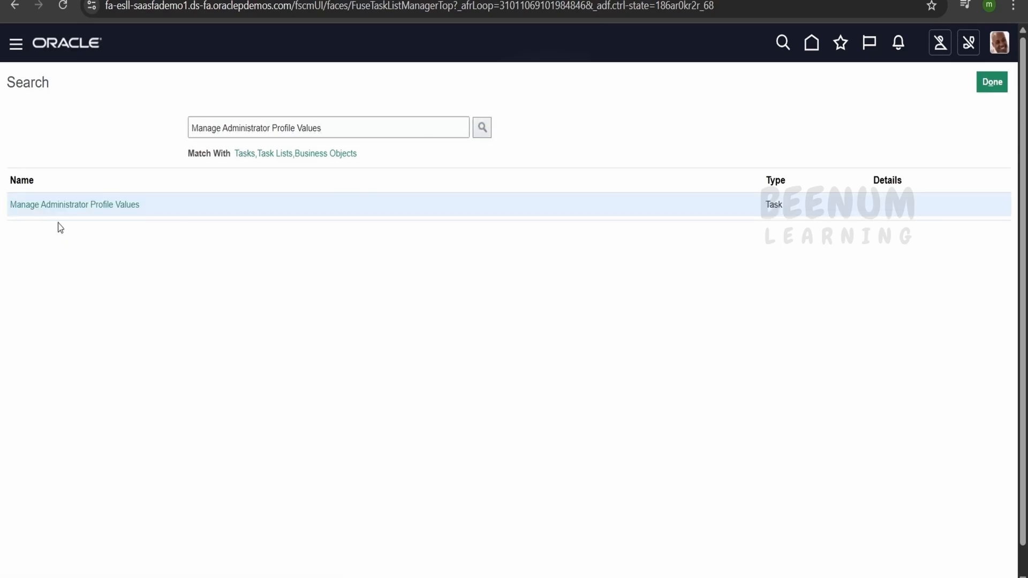
{"action": "left_click", "coordinate": [74, 205]}
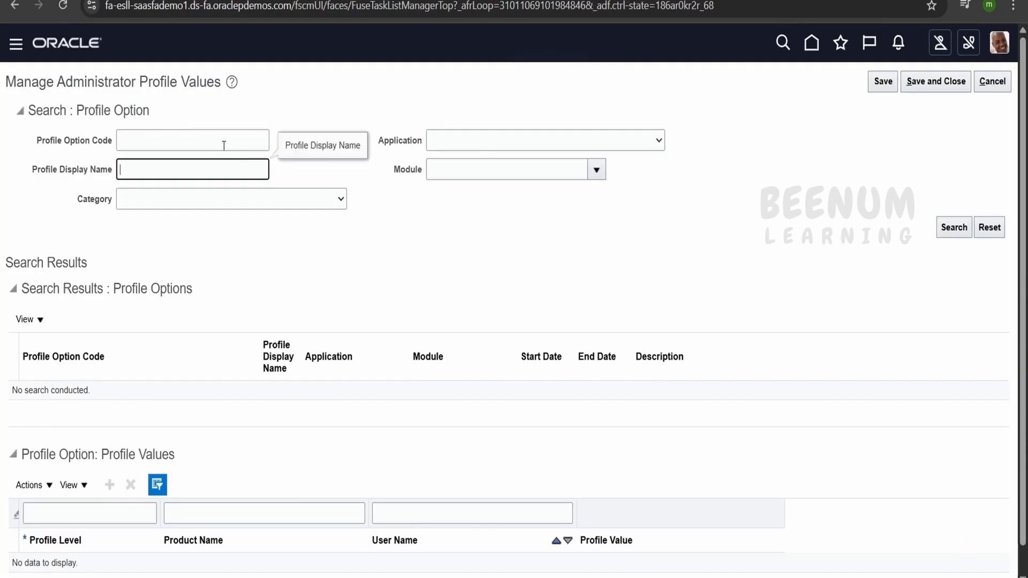
- Search ORA_ANC_ADD_ABSENCE_VBCS_UI_ENABLED and select its Site-level profile value, currently N
{"action": "type", "text": "_ADD_ABSENCE_VBCS_UI_ENABLED"}
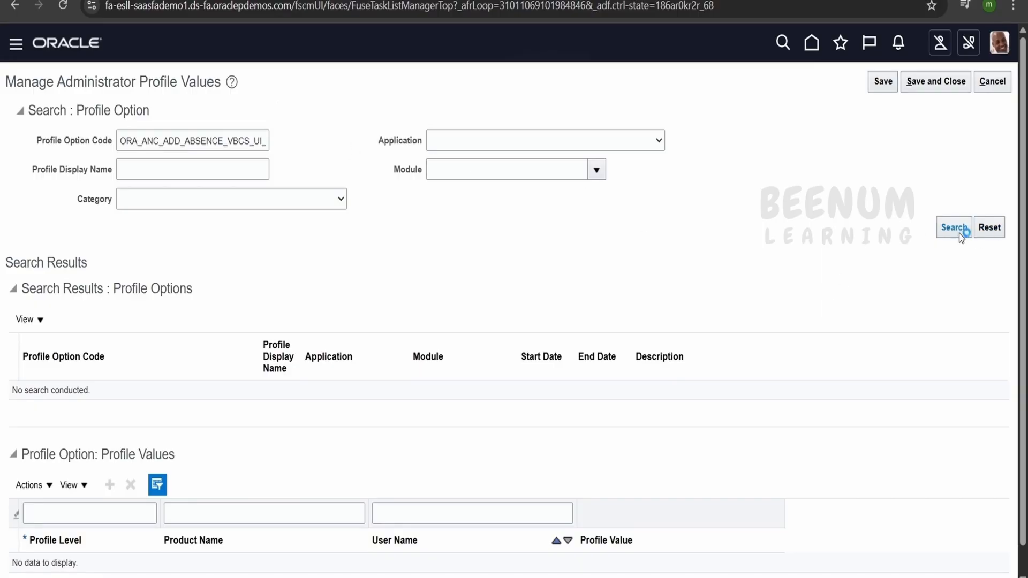
{"action": "left_click", "coordinate": [953, 227]}
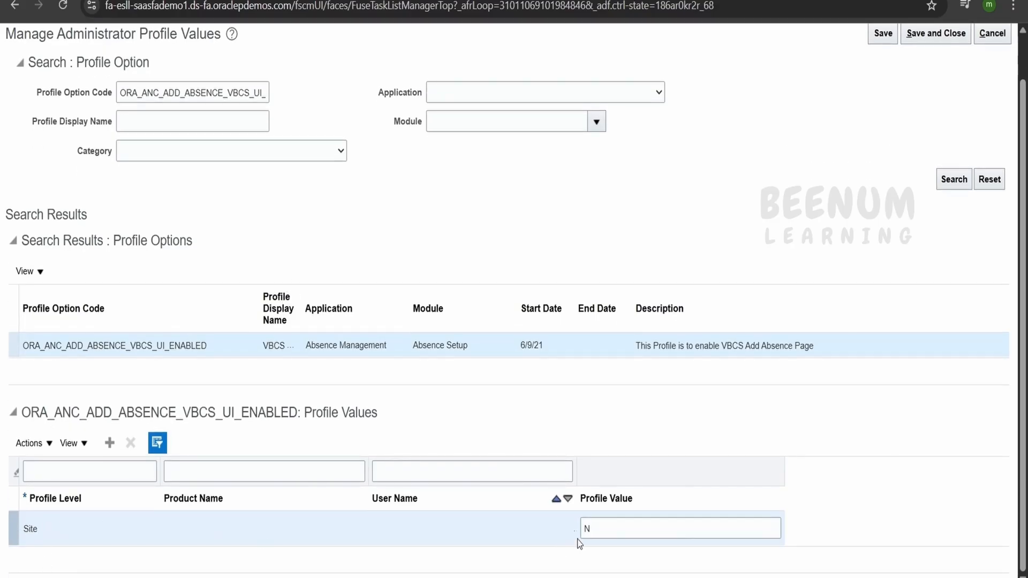
{"action": "left_click", "coordinate": [680, 528]}
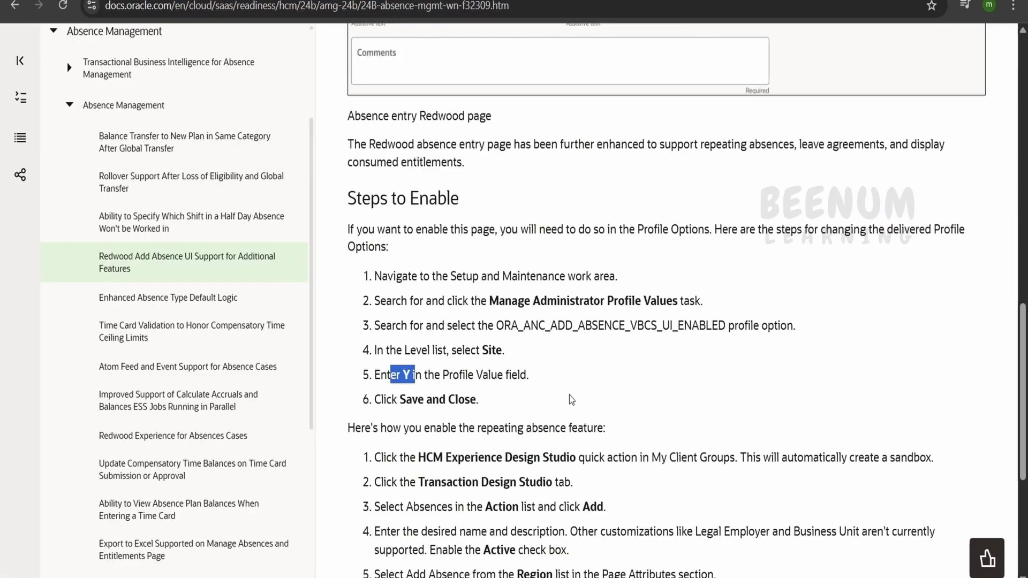
- Highlight Help Center Steps to Enable 1–6 for changing the delivered profile option
{"action": "scroll", "scroll_direction": "down", "scroll_amount": 3}
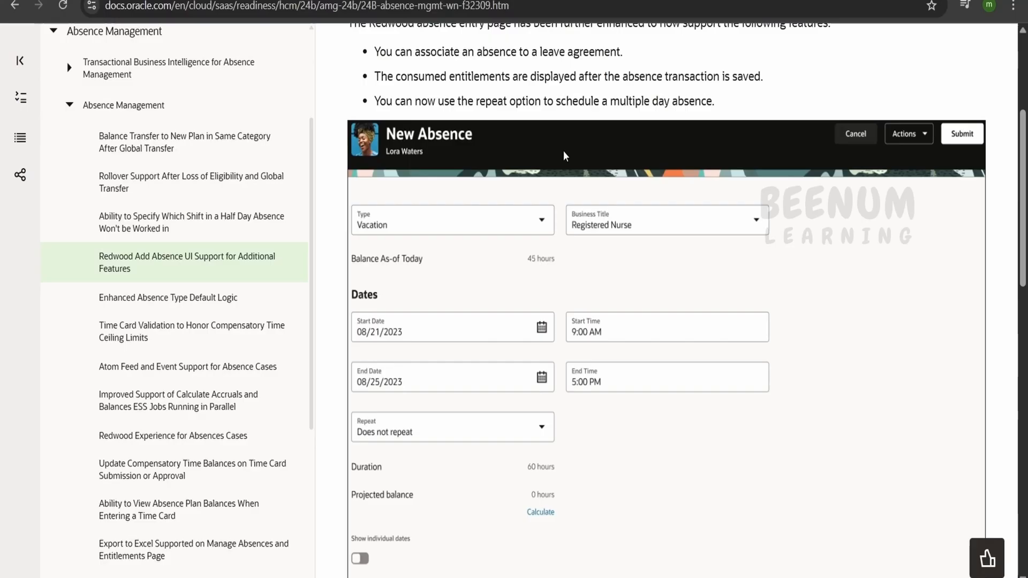
{"action": "scroll", "scroll_direction": "down", "scroll_amount": 3}
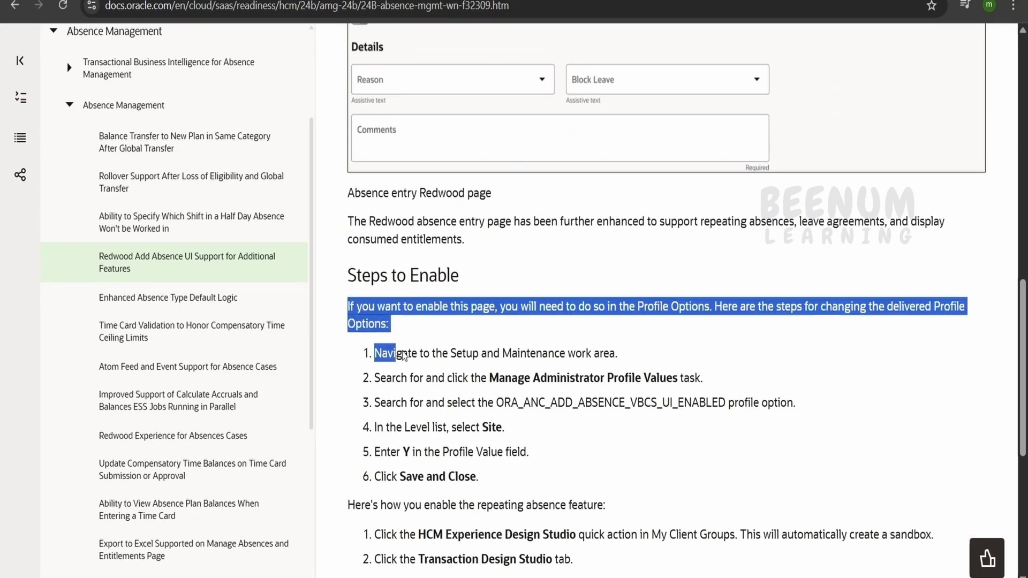
{"action": "left_click_drag", "start_coordinate": [403, 354], "coordinate": [494, 477]}
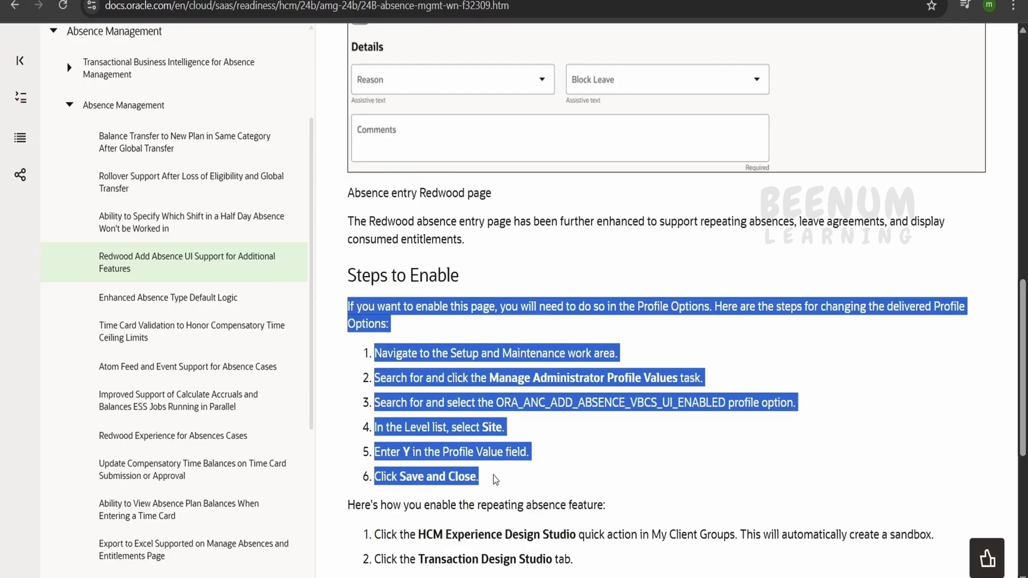
{"action": "scroll", "scroll_direction": "down", "scroll_amount": 3}
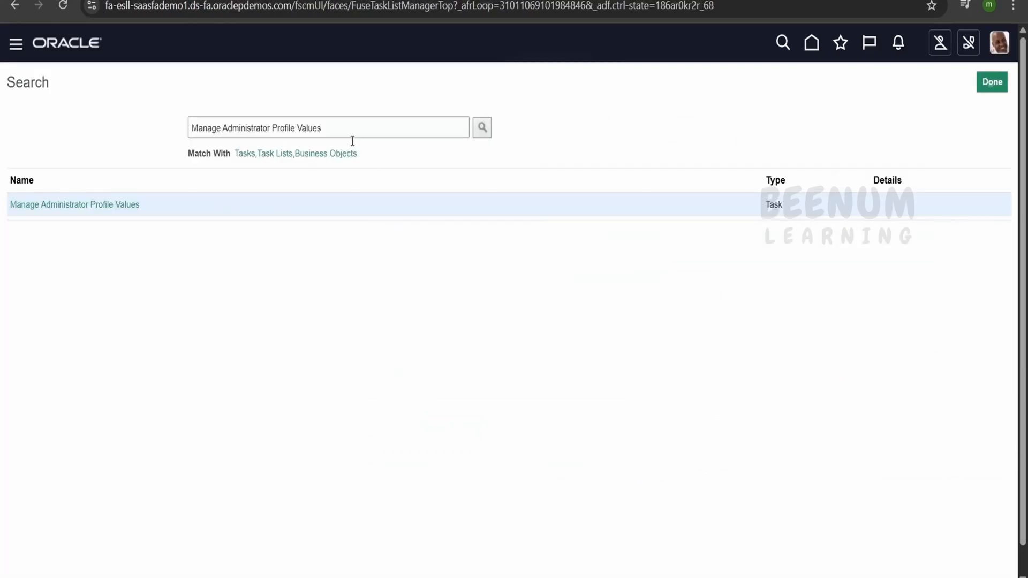
- Return home, start Add Absence from Me, and continue without a journey
{"action": "left_click", "coordinate": [482, 127]}
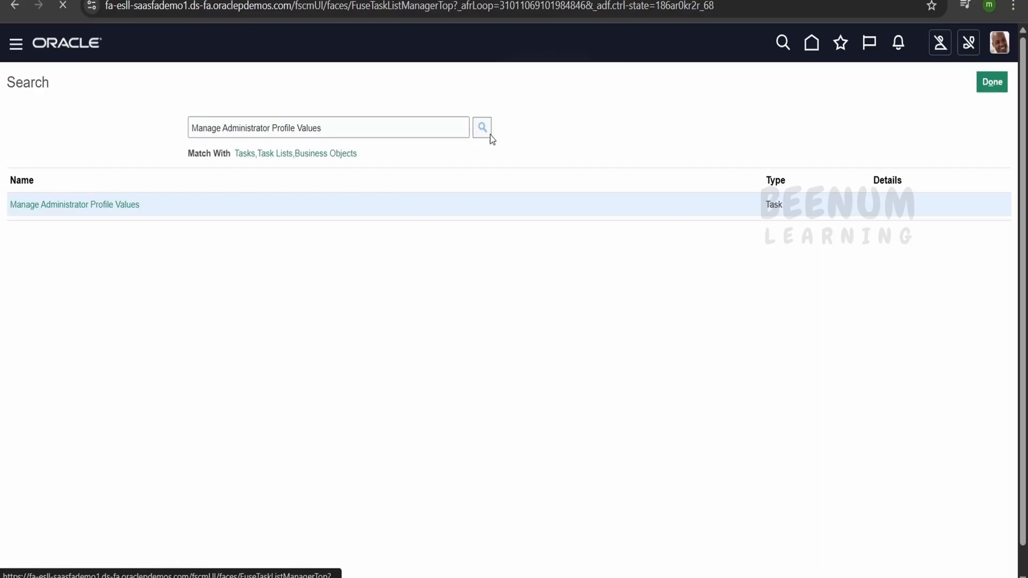
{"action": "left_click", "coordinate": [991, 82]}
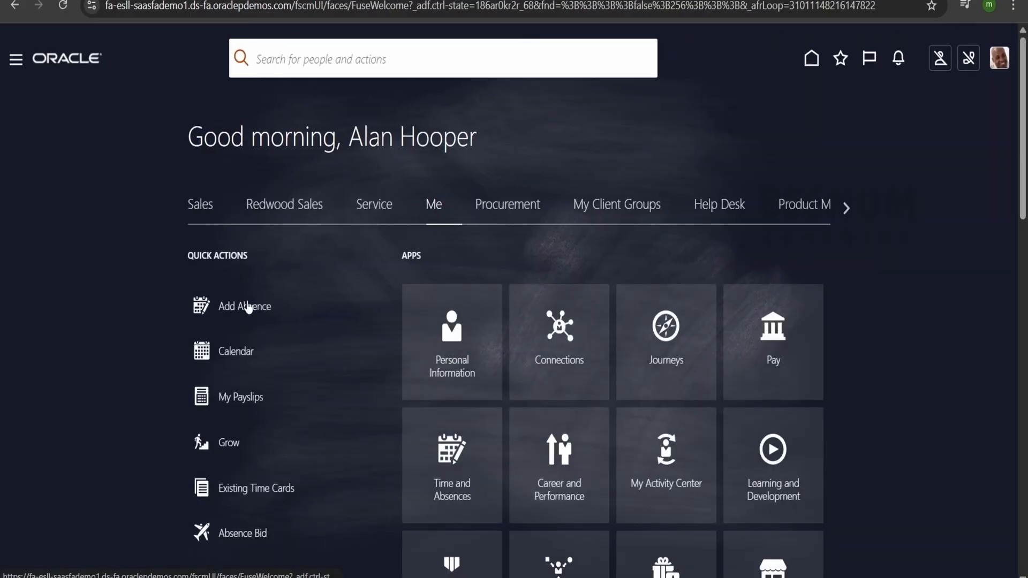
{"action": "left_click", "coordinate": [243, 306]}
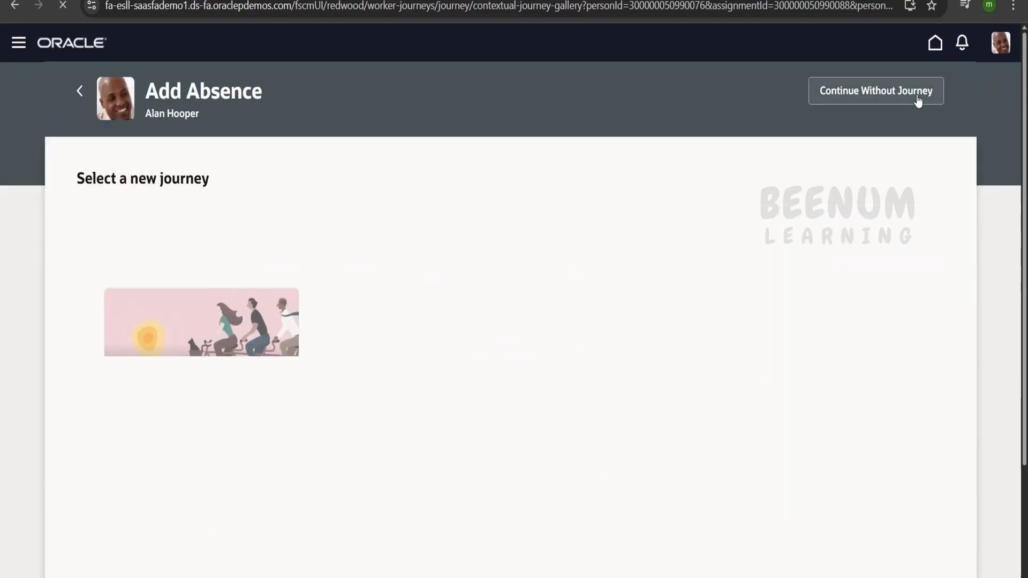
{"action": "left_click", "coordinate": [875, 91]}
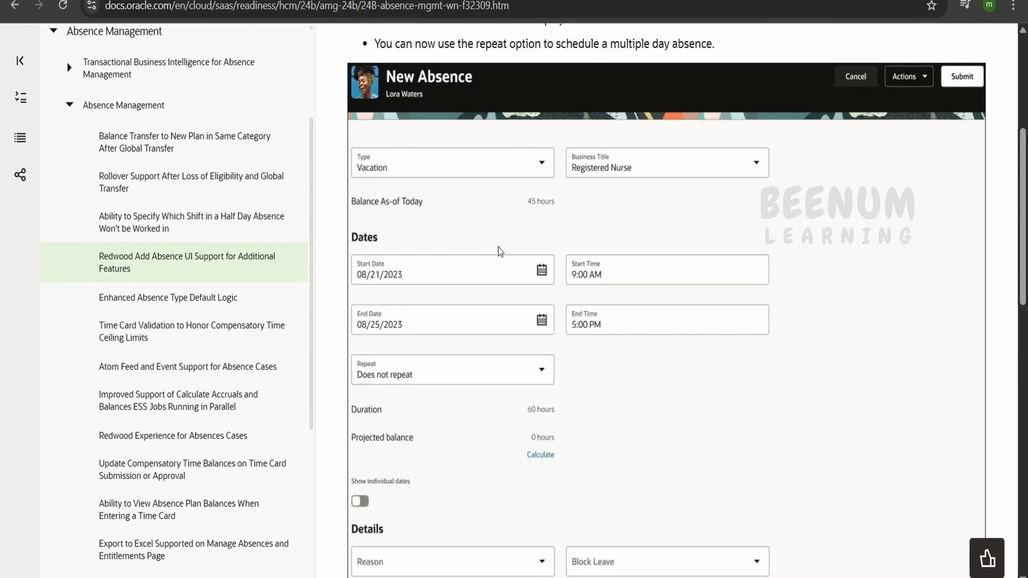
{"action": "scroll", "scroll_direction": "down", "scroll_amount": 3}
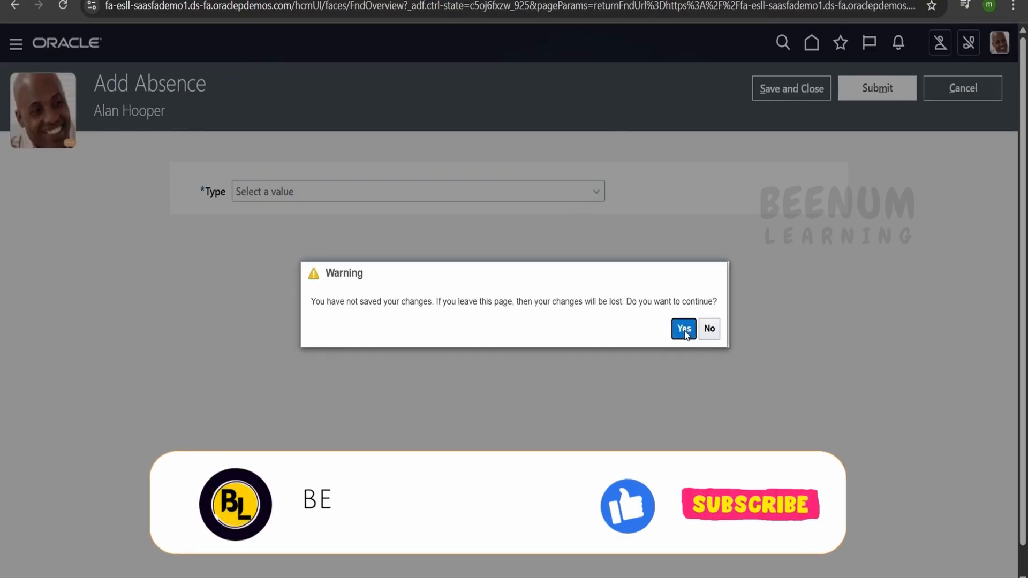
- Discard the classic absence, try HCM Experience Design Studio, then open Configuration > Sandboxes
{"action": "left_click", "coordinate": [684, 328]}
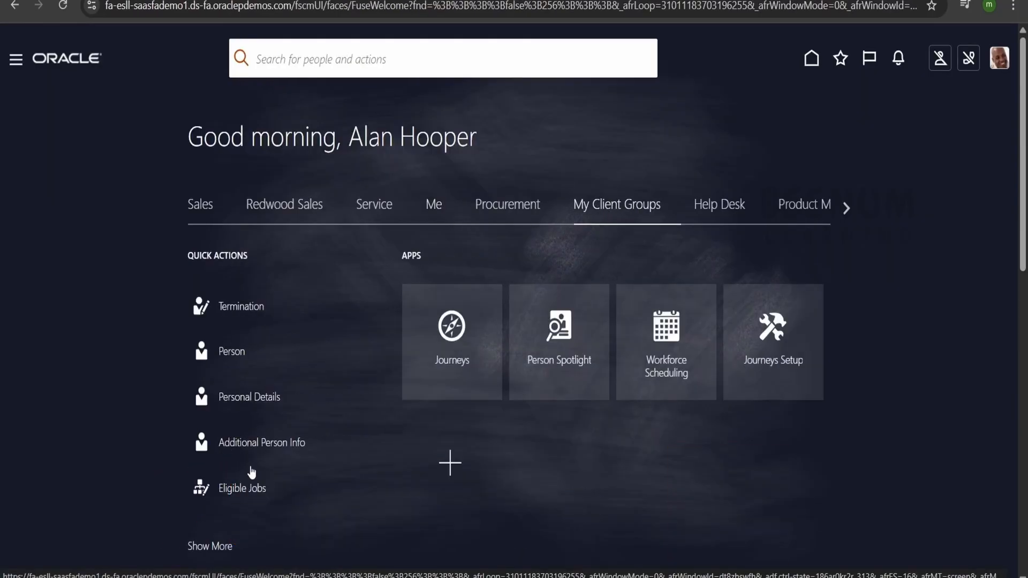
{"action": "left_click", "coordinate": [210, 546]}
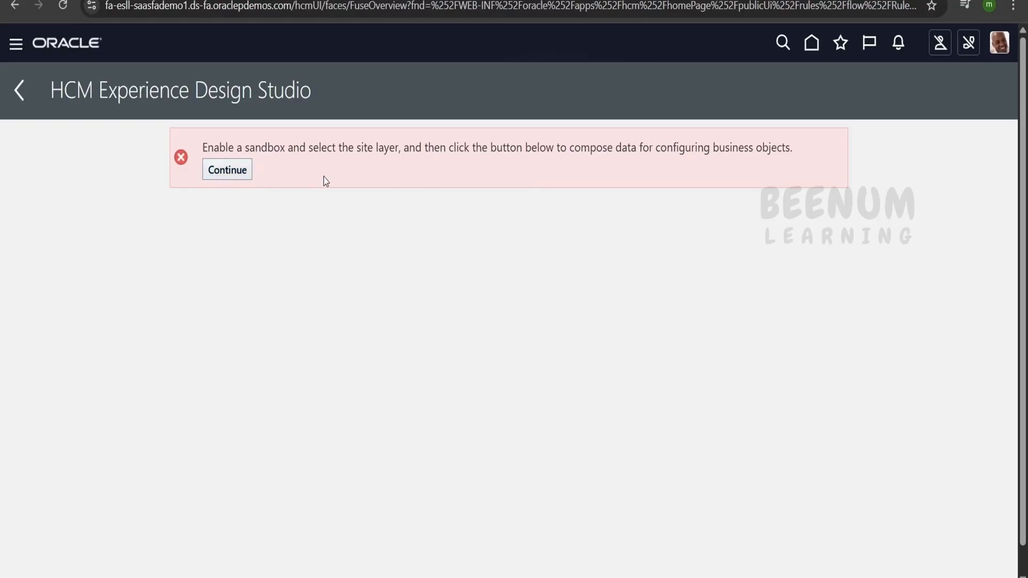
{"action": "mouse_move", "coordinate": [277, 215]}
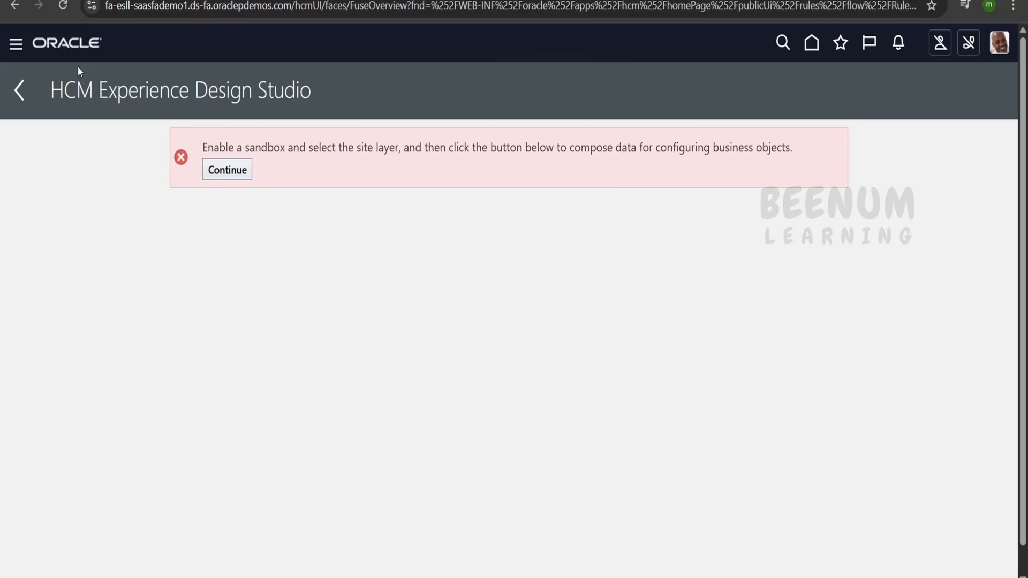
{"action": "mouse_move", "coordinate": [15, 44]}
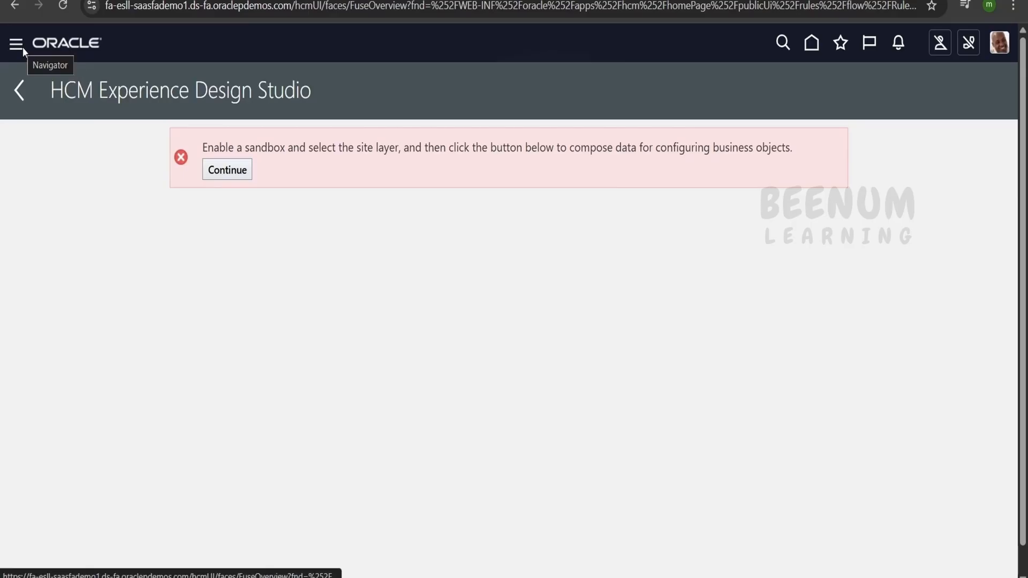
{"action": "left_click", "coordinate": [15, 43]}
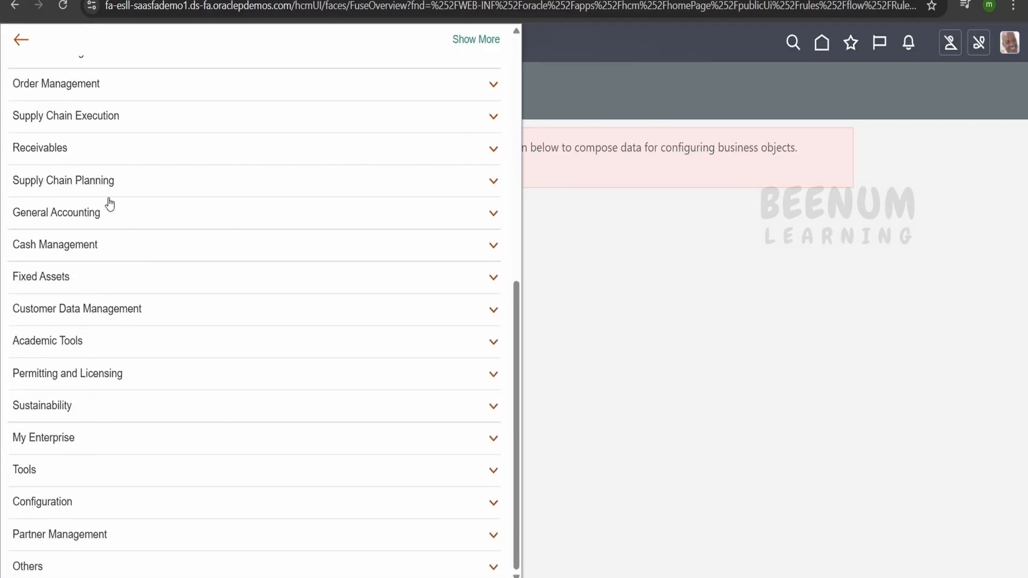
{"action": "left_click", "coordinate": [42, 502]}
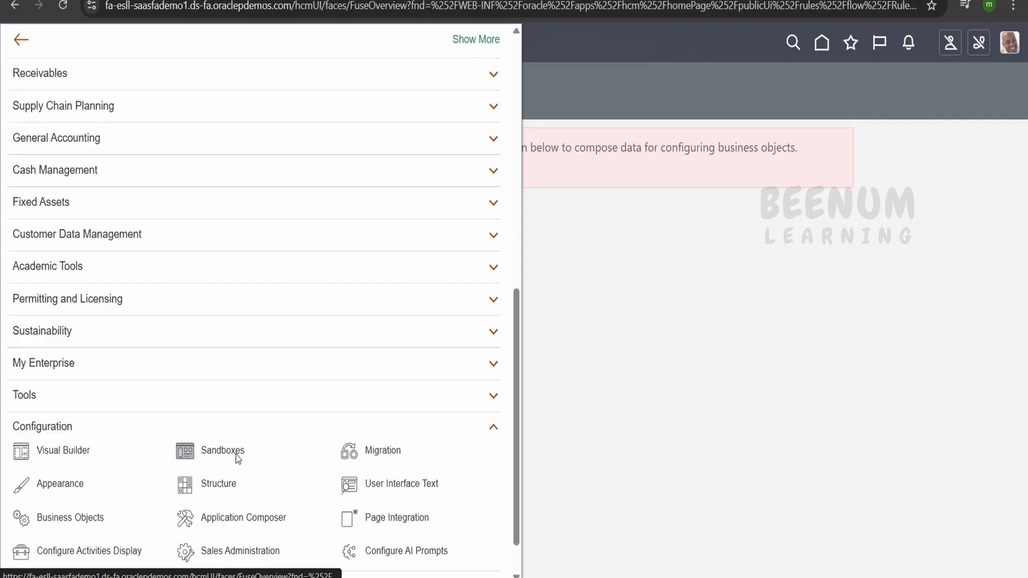
{"action": "left_click", "coordinate": [223, 450]}
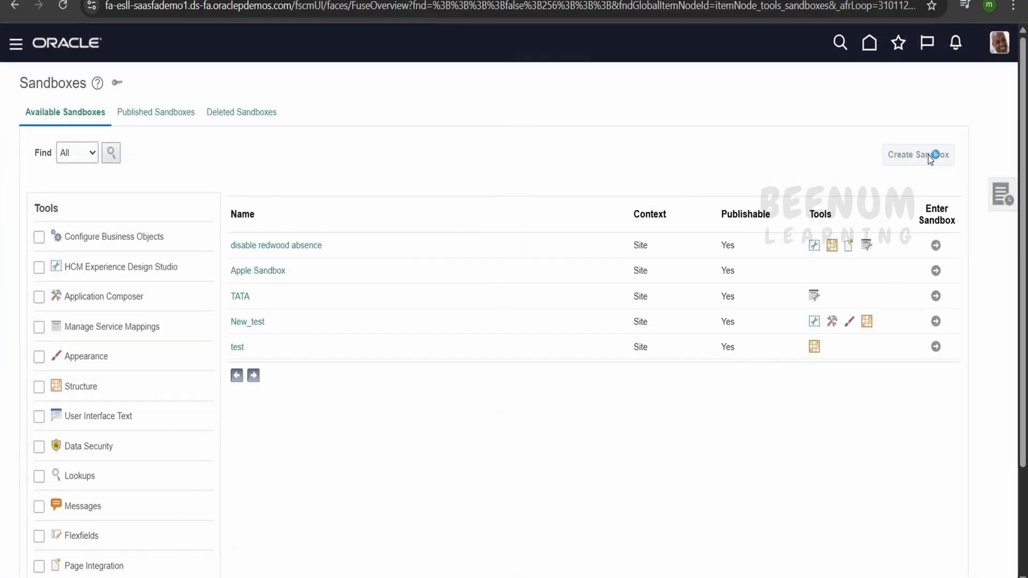
- Create sandbox 'enable Add absence redwood' with HCM Experience Design Studio and enter it
{"action": "left_click", "coordinate": [918, 155]}
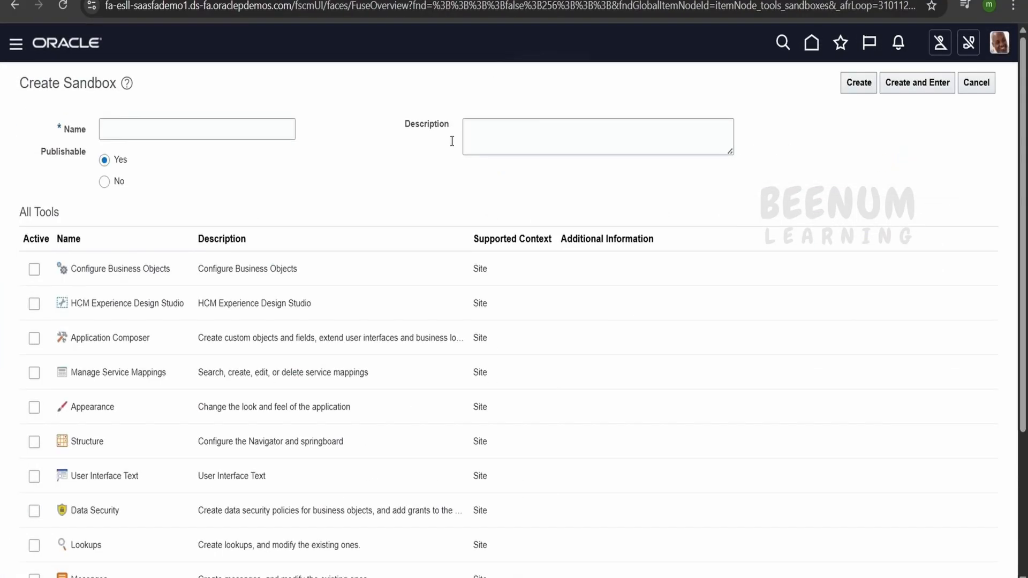
{"action": "type", "text": "enable"}
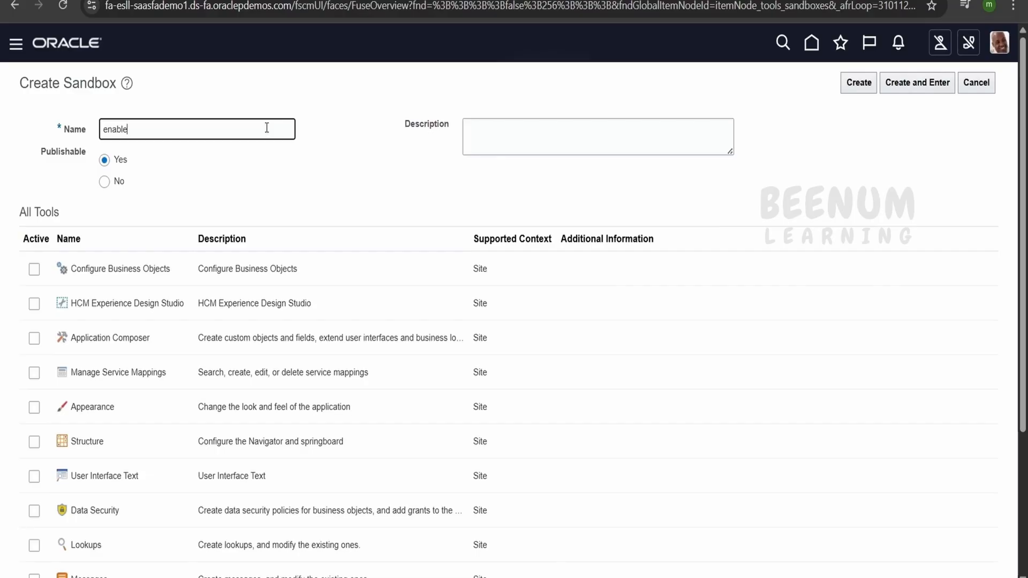
{"action": "type", "text": "Add absence redwood"}
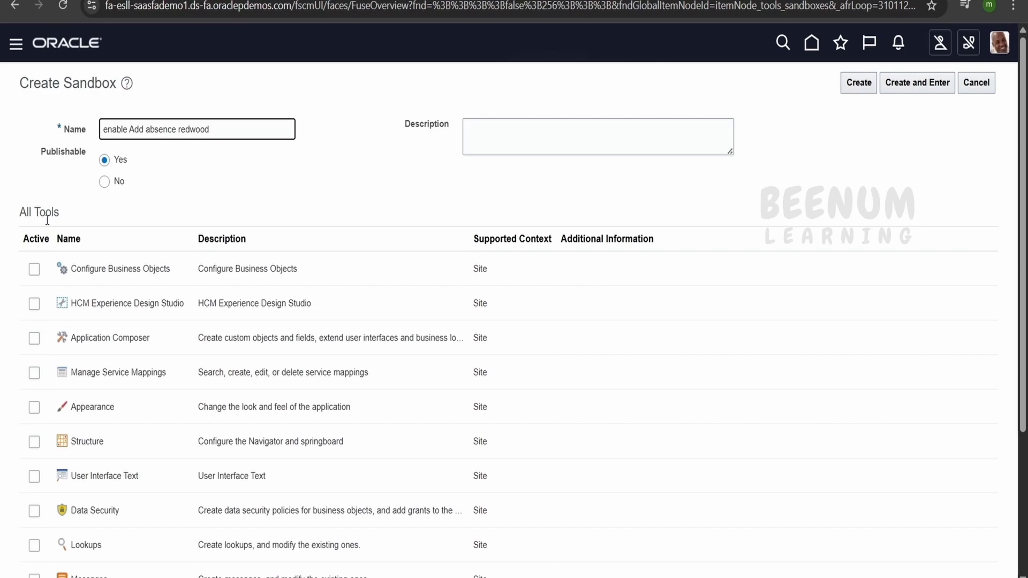
{"action": "left_click", "coordinate": [35, 304]}
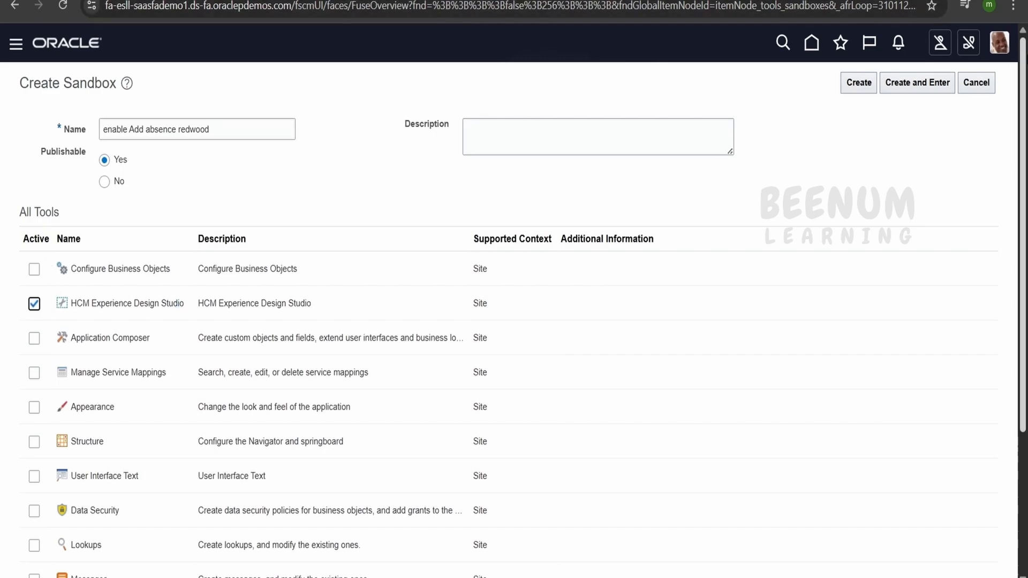
{"action": "left_click", "coordinate": [916, 82]}
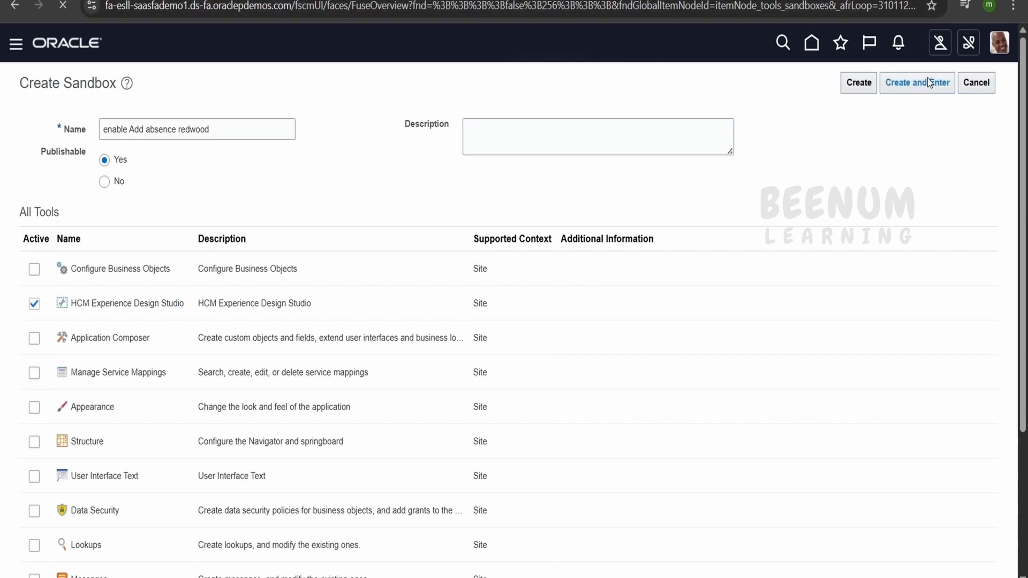
{"action": "left_click", "coordinate": [916, 82]}
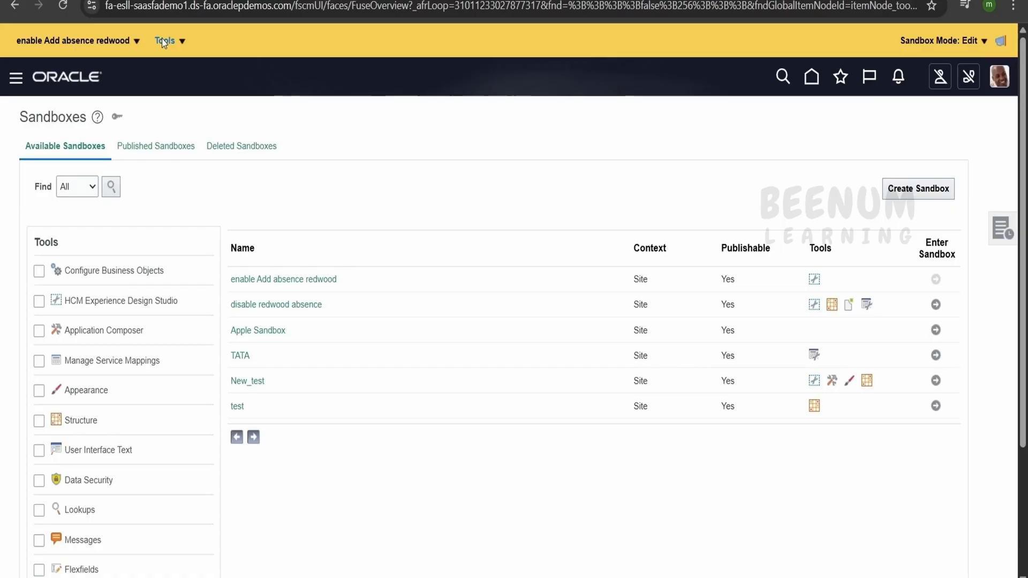
{"action": "left_click", "coordinate": [165, 41]}
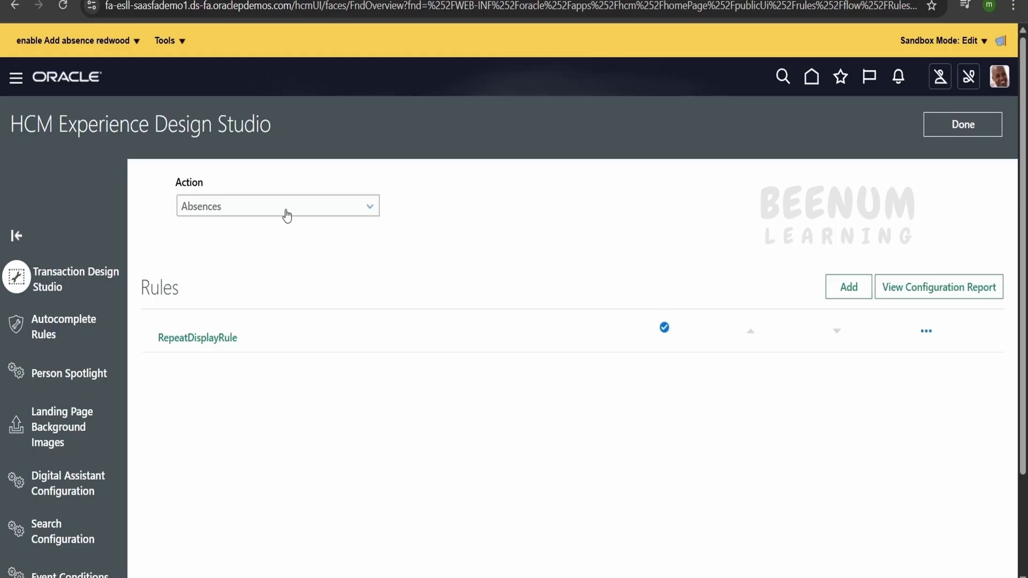
{"action": "mouse_move", "coordinate": [708, 276]}
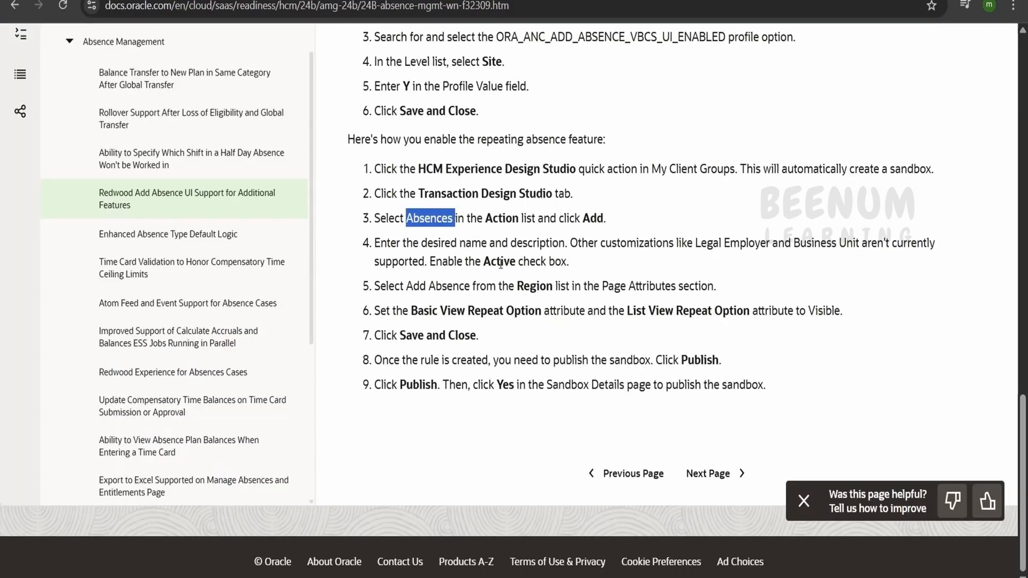
{"action": "mouse_move", "coordinate": [506, 274]}
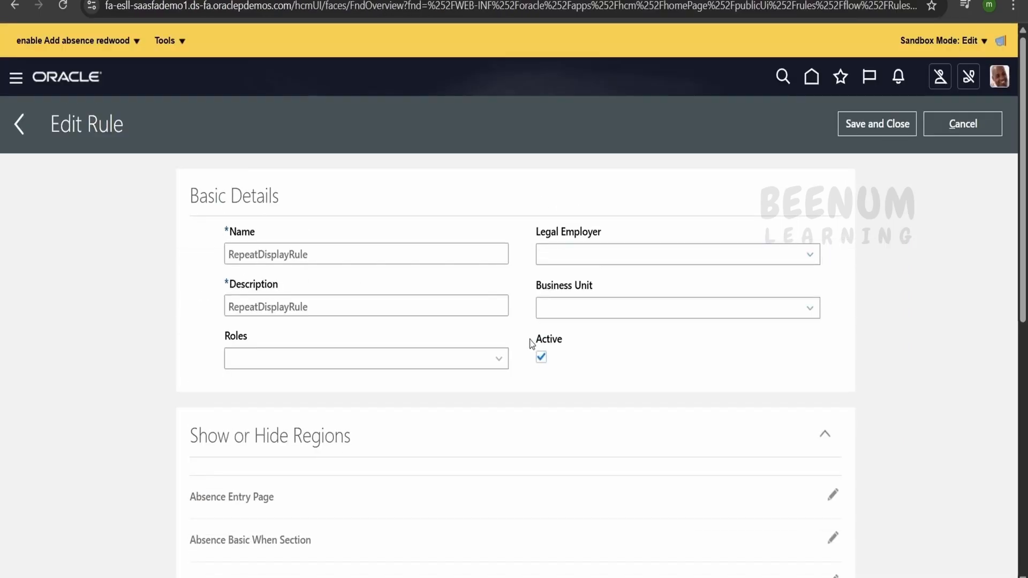
- Set the rule's page region to Add Absence, then save and close the rule
{"action": "left_click", "coordinate": [352, 430]}
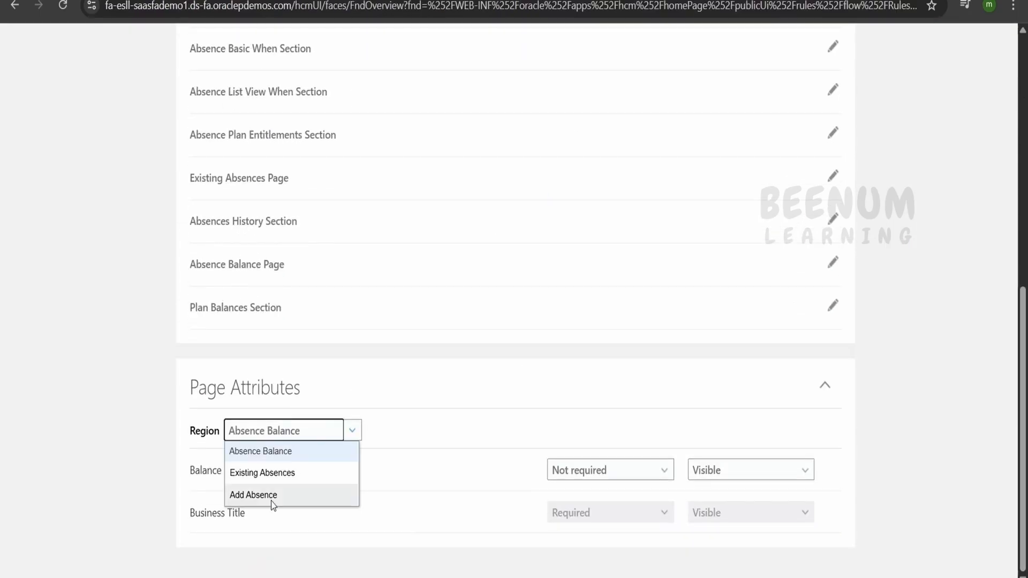
{"action": "left_click", "coordinate": [253, 495]}
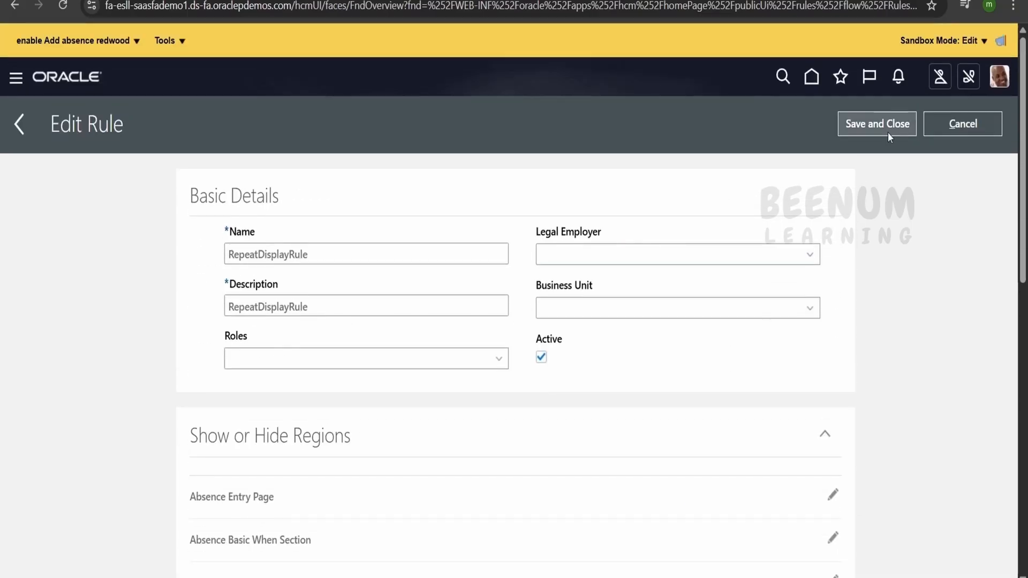
{"action": "left_click", "coordinate": [876, 123]}
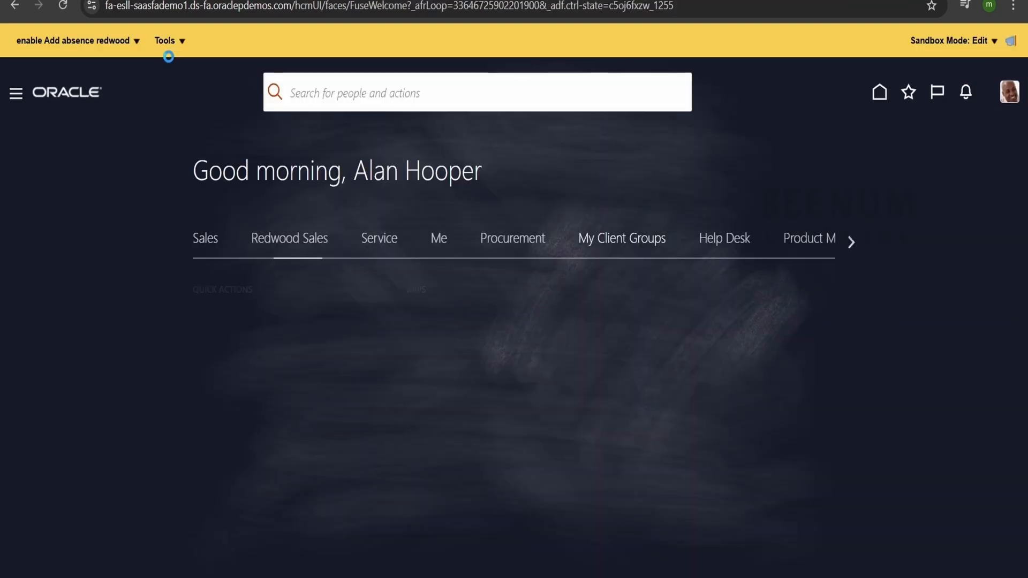
- Publish the 'enable Add absence redwood' sandbox and confirm the warning
{"action": "left_click", "coordinate": [76, 40]}
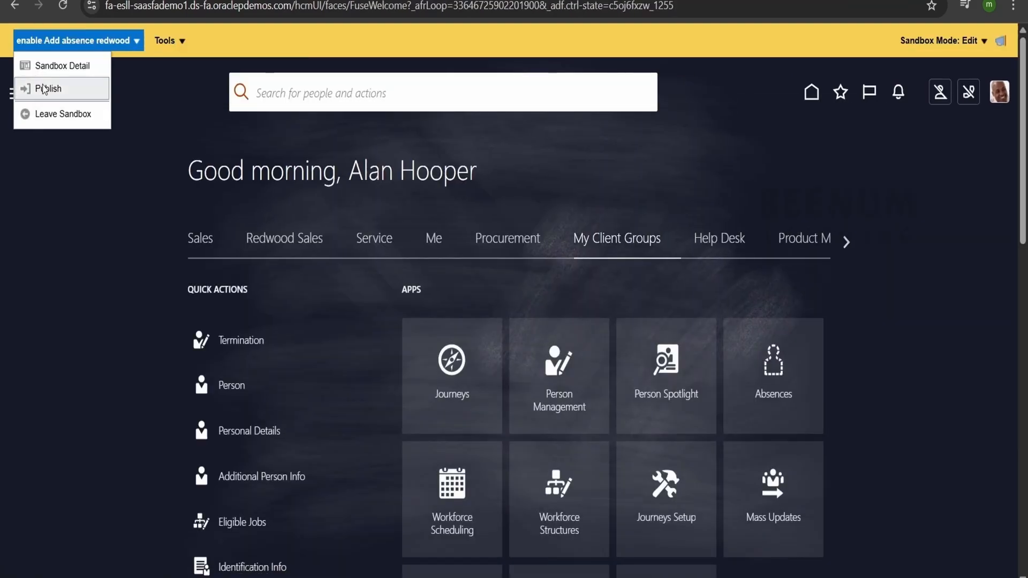
{"action": "left_click", "coordinate": [49, 88]}
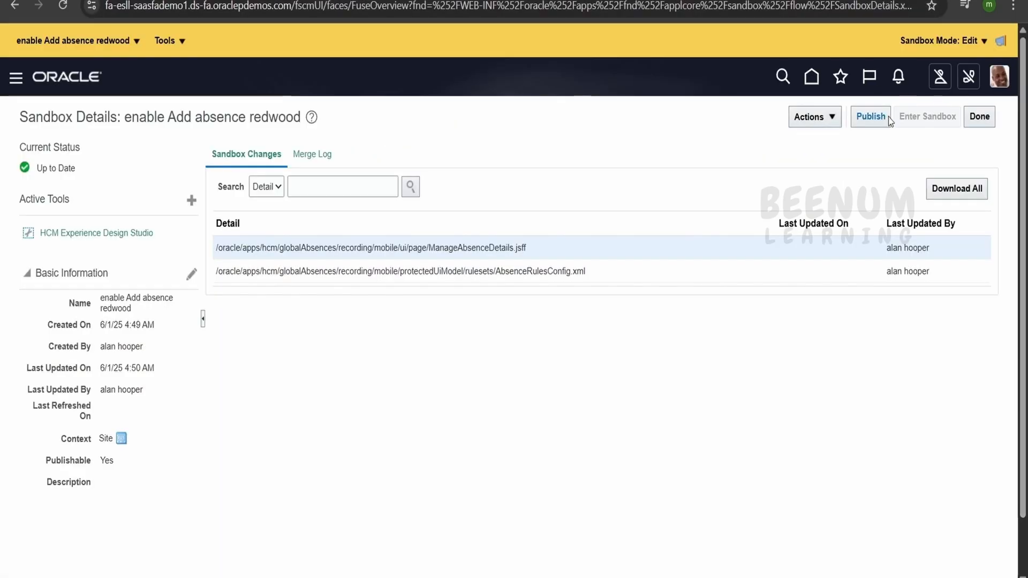
{"action": "left_click", "coordinate": [870, 116]}
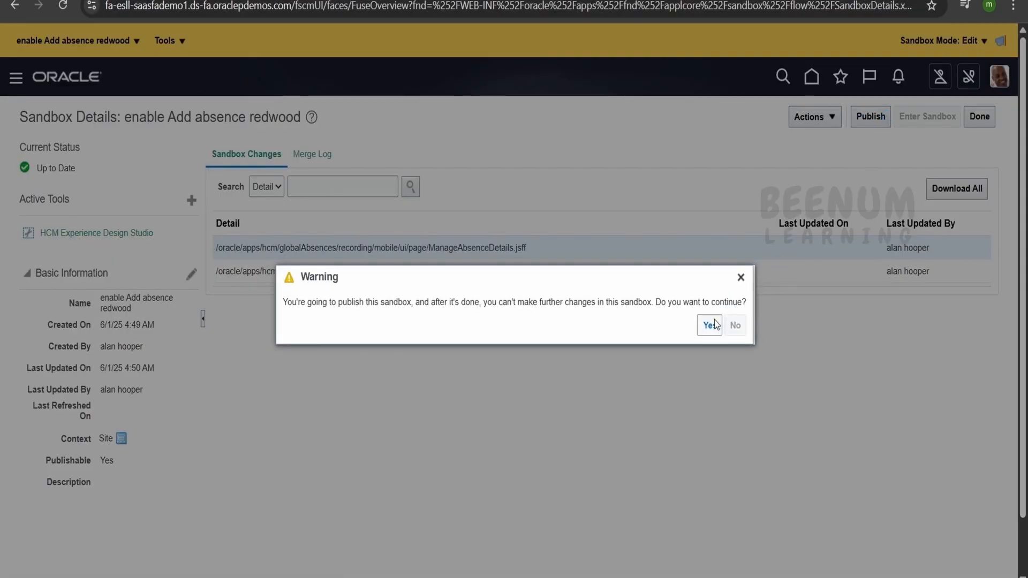
{"action": "left_click", "coordinate": [709, 325]}
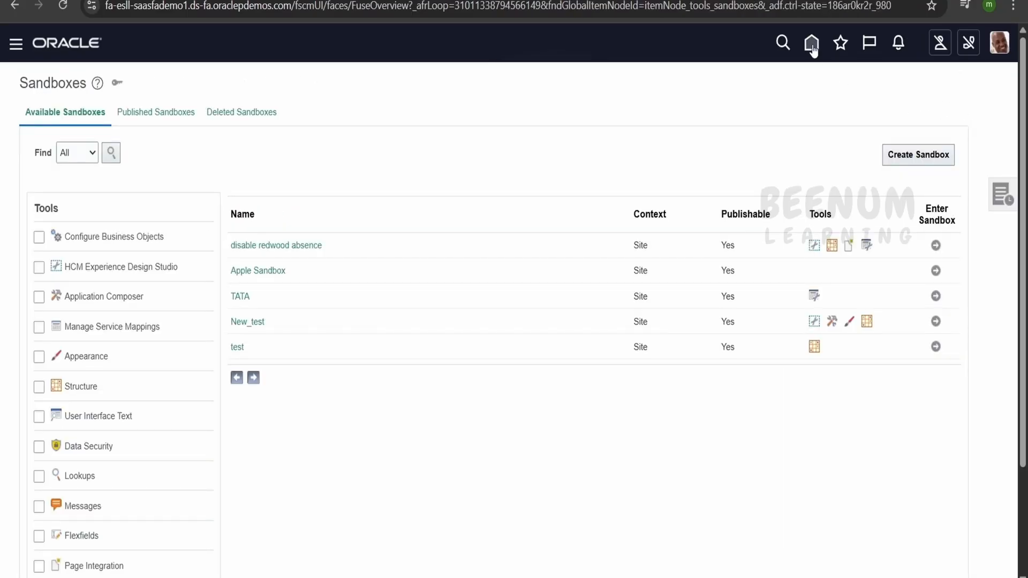
- From Home, open Add Absence without a journey, see the classic form, and cancel
{"action": "left_click", "coordinate": [811, 43]}
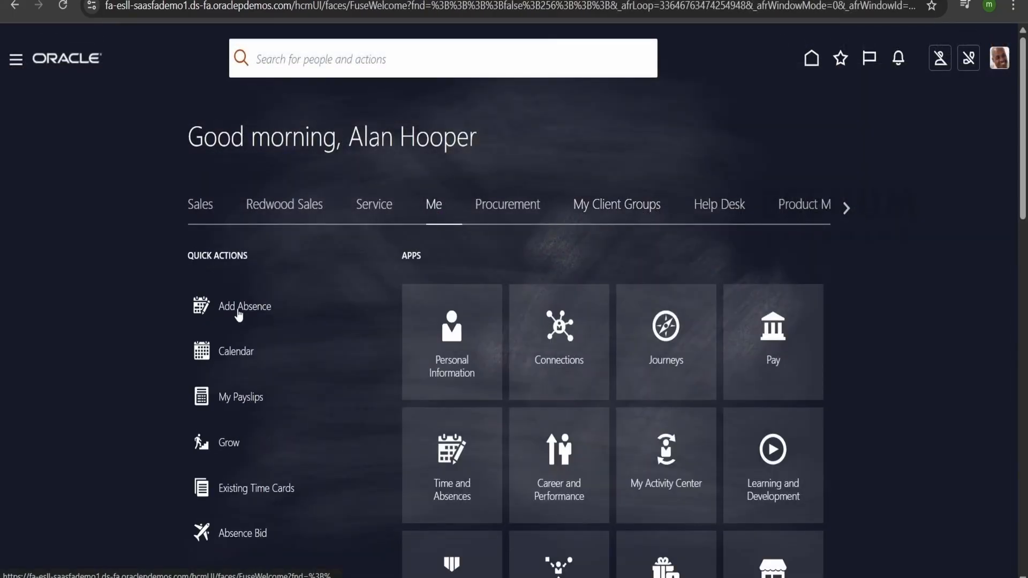
{"action": "left_click", "coordinate": [245, 307]}
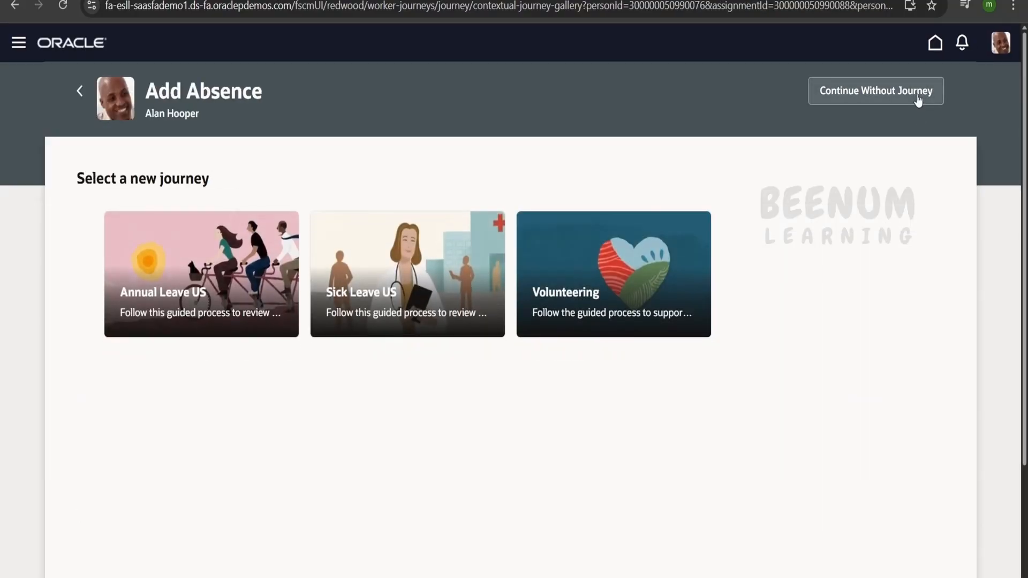
{"action": "left_click", "coordinate": [875, 90]}
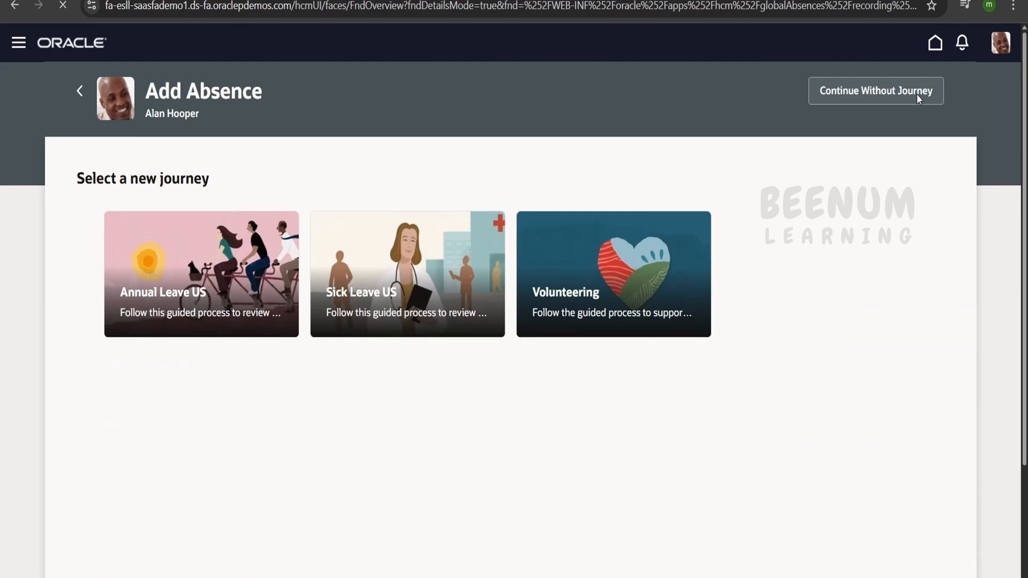
{"action": "left_click", "coordinate": [875, 91]}
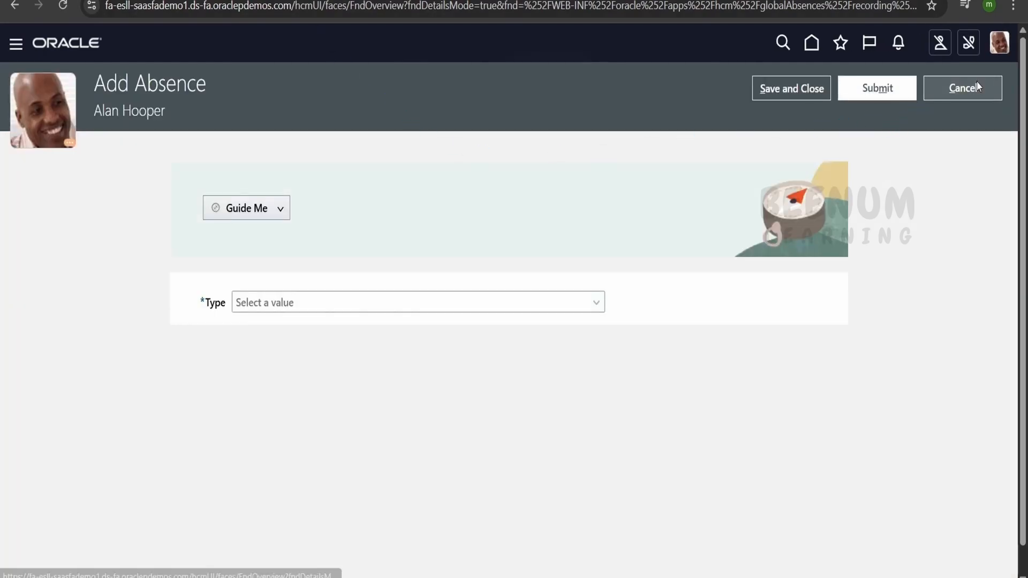
{"action": "left_click", "coordinate": [998, 43]}
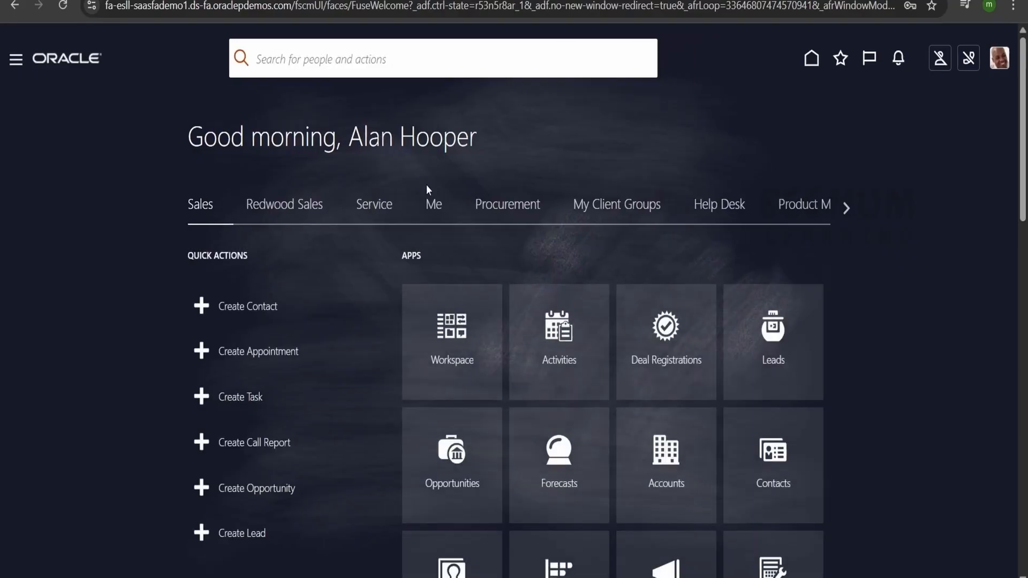
- From the Me area, open Add Absence without a journey on the Redwood New Absence page
{"action": "left_click", "coordinate": [433, 204]}
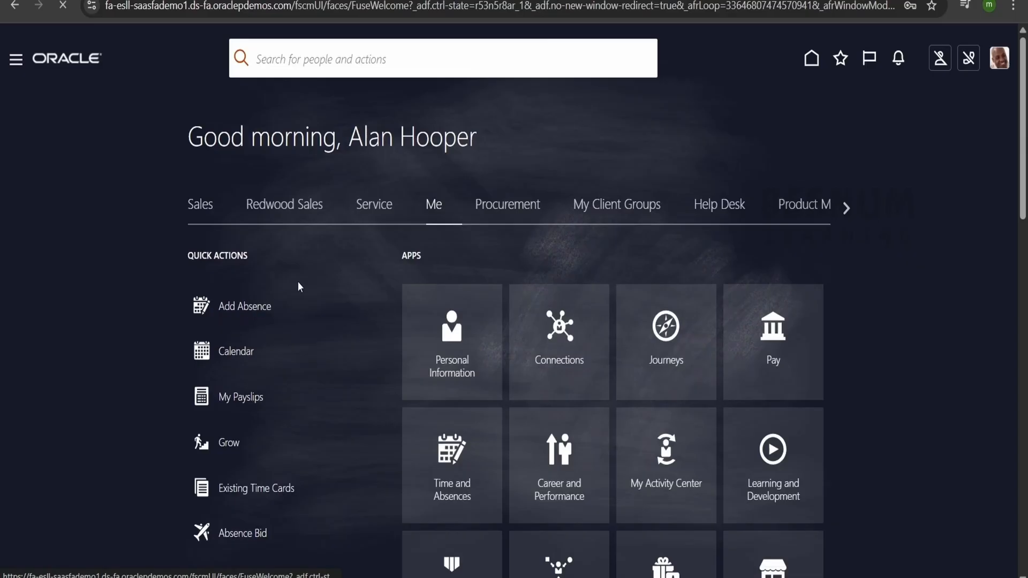
{"action": "left_click", "coordinate": [244, 307]}
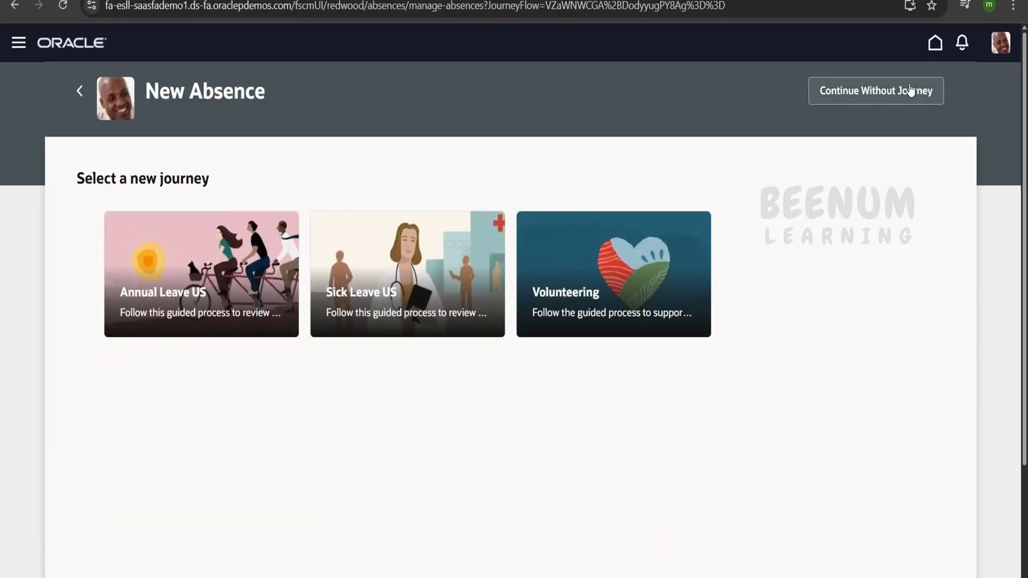
{"action": "left_click", "coordinate": [875, 91]}
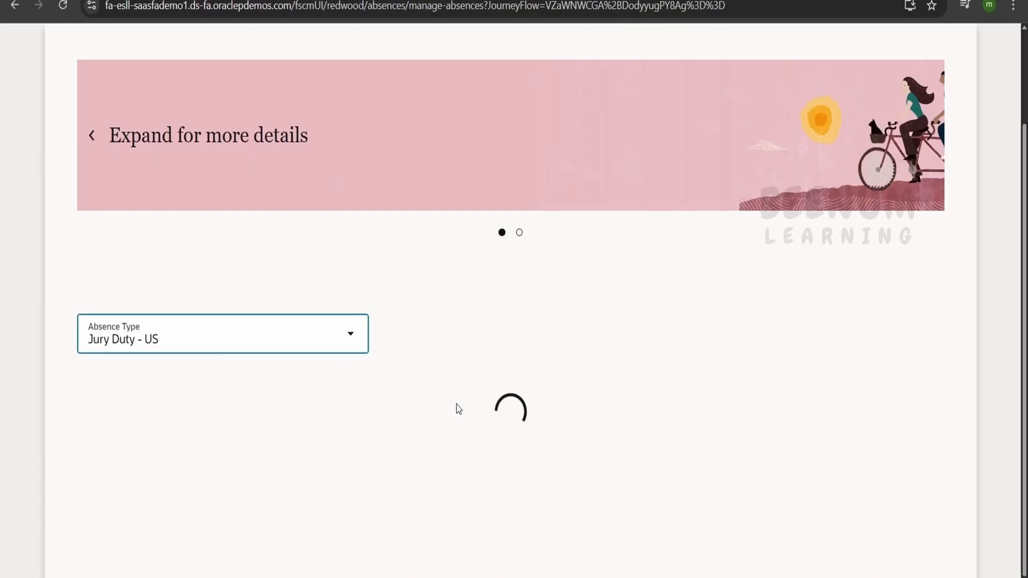
{"action": "scroll", "scroll_direction": "down", "scroll_amount": 3}
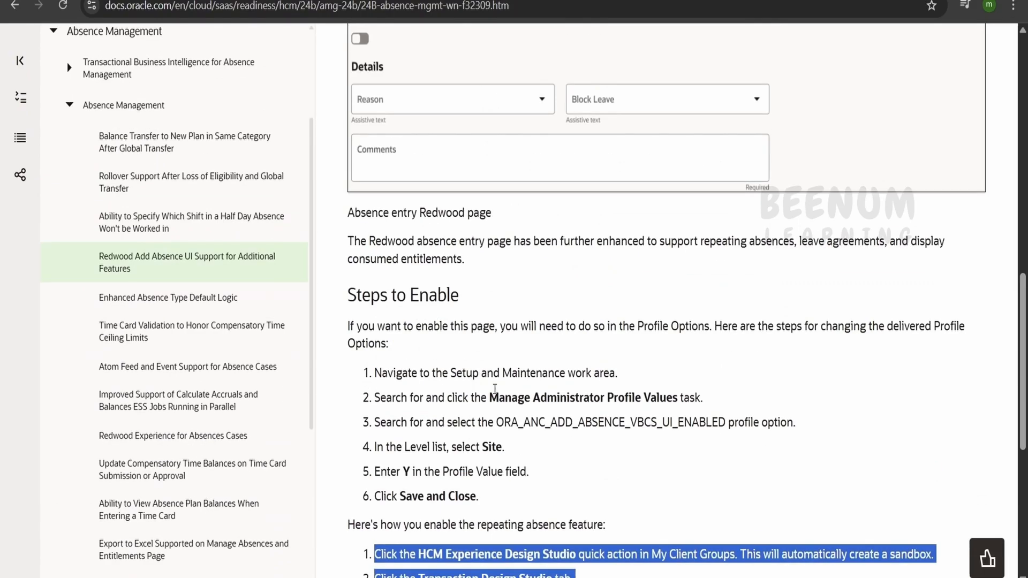
{"action": "mouse_move", "coordinate": [549, 411]}
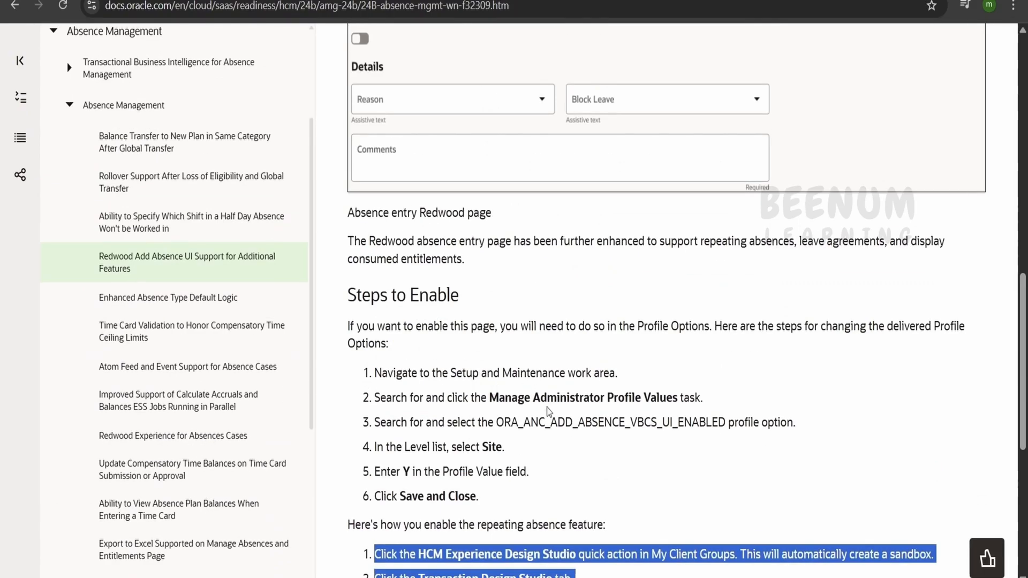
{"action": "mouse_move", "coordinate": [554, 423]}
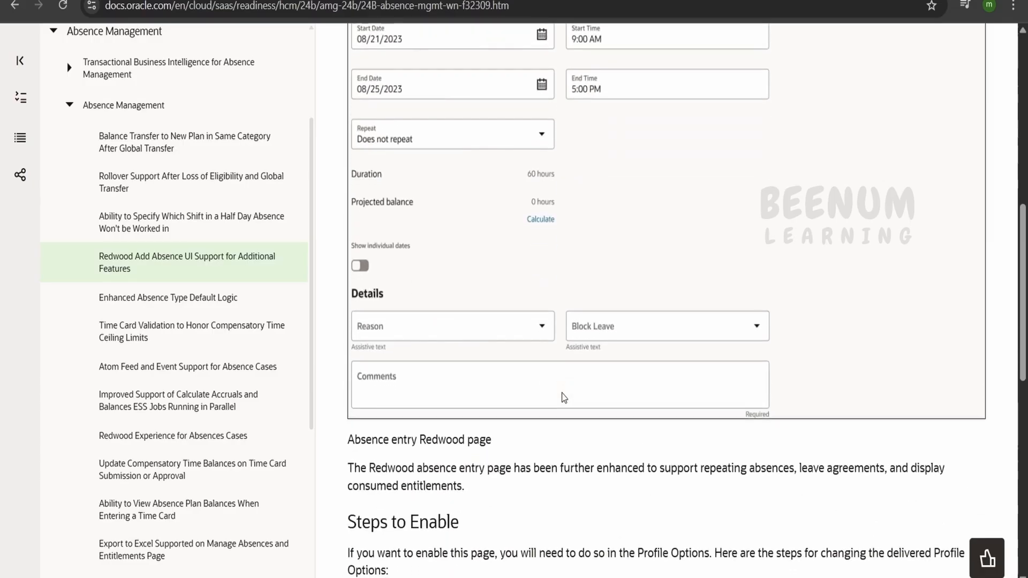
{"action": "scroll", "scroll_direction": "down", "scroll_amount": 3}
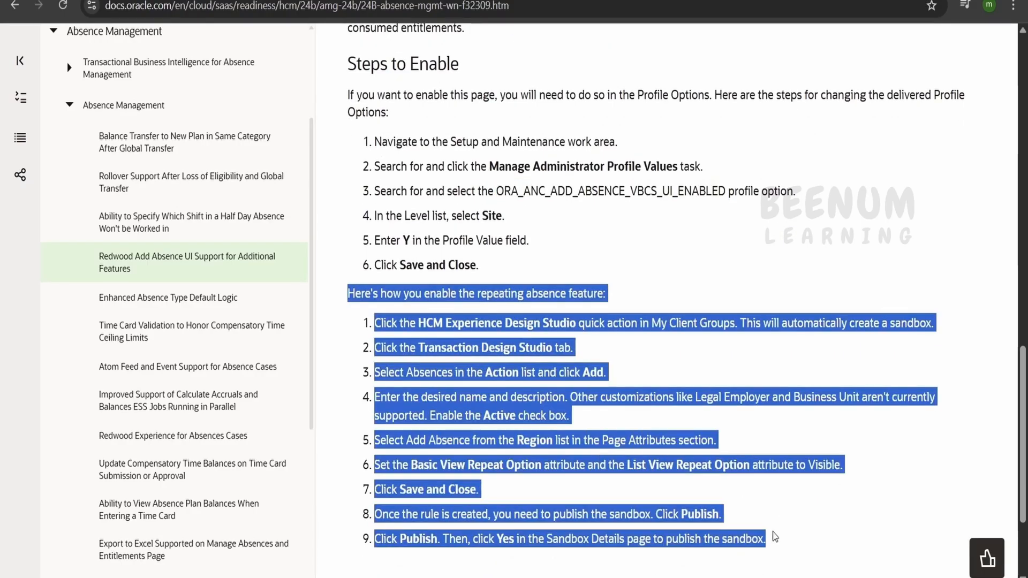
{"action": "mouse_move", "coordinate": [475, 256]}
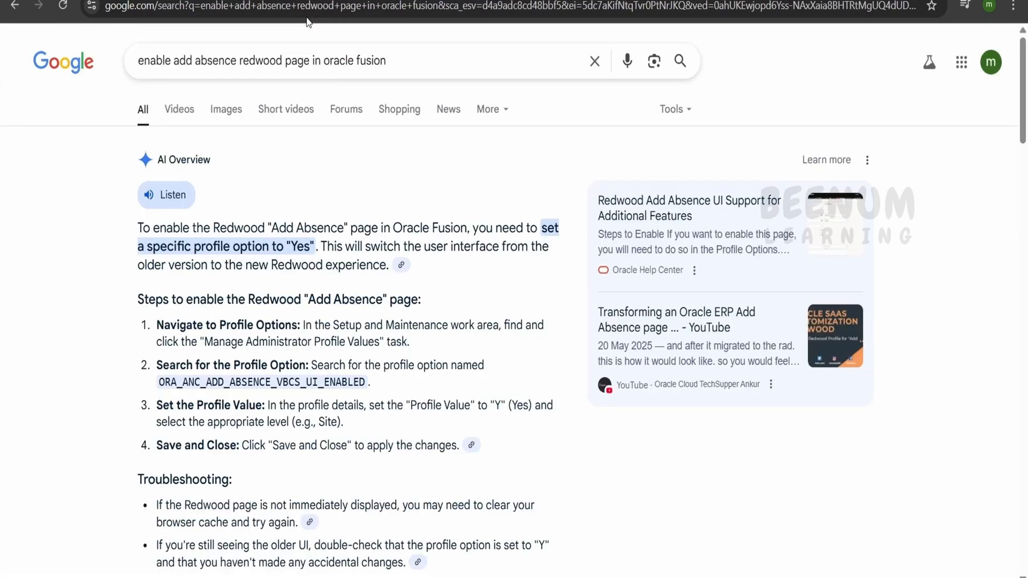
{"action": "mouse_move", "coordinate": [421, 171]}
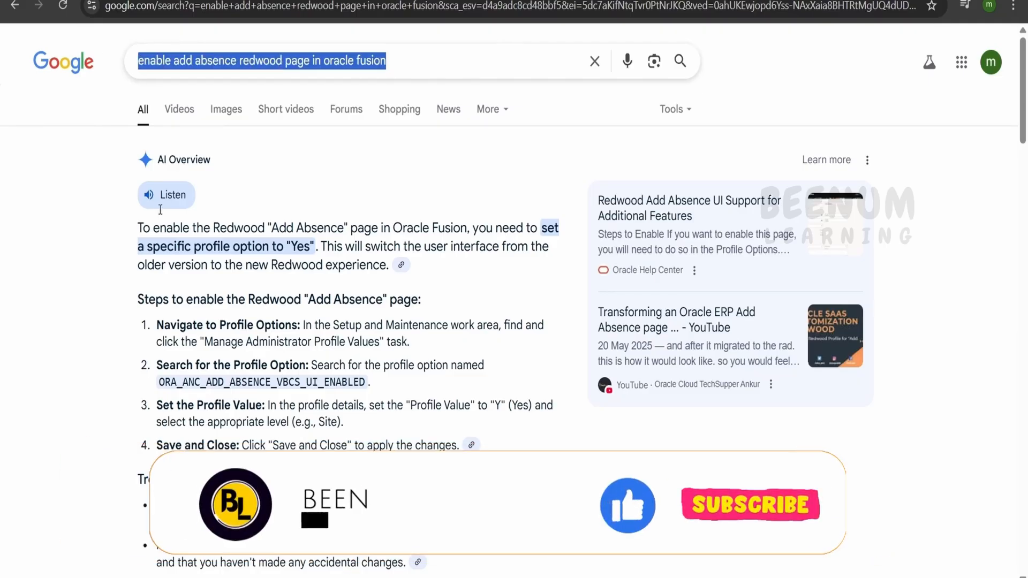
{"action": "scroll", "scroll_direction": "down", "scroll_amount": 3}
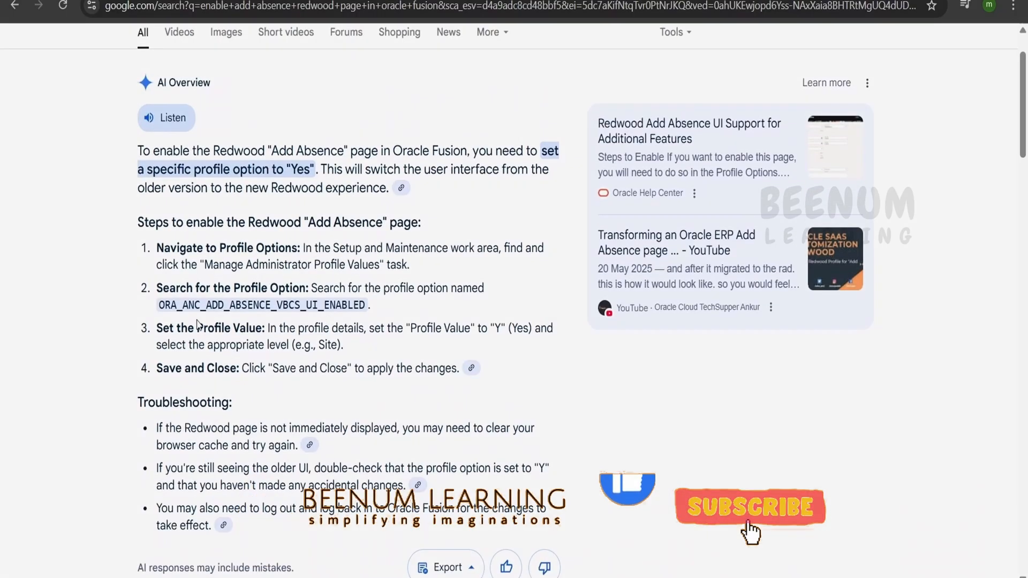